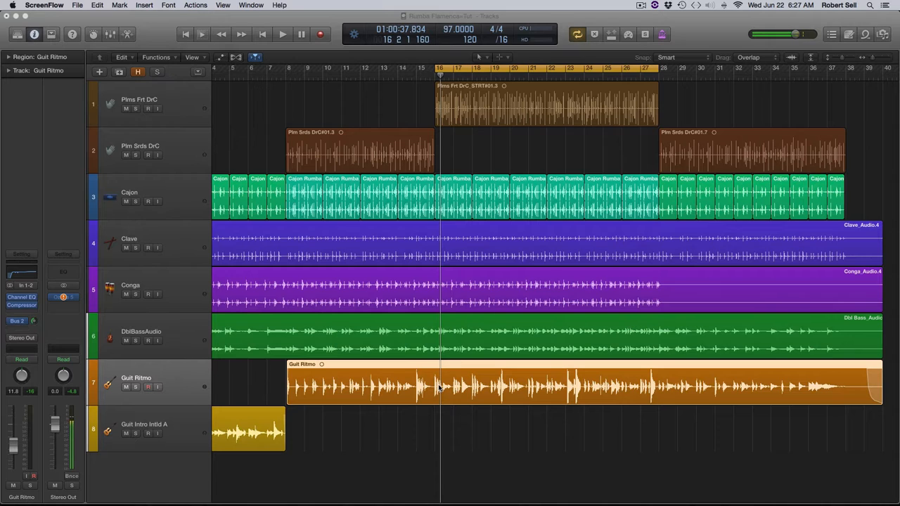
mouse_move(175, 408)
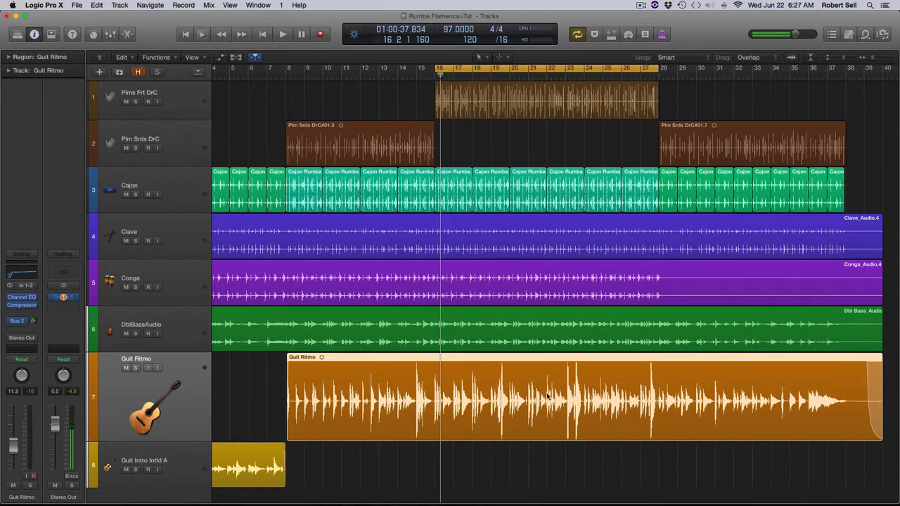
mouse_move(611, 405)
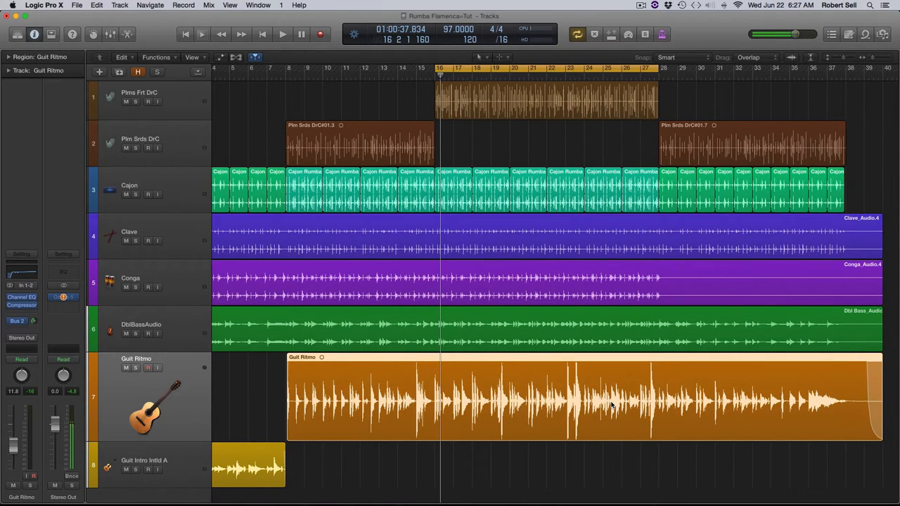
mouse_move(523, 390)
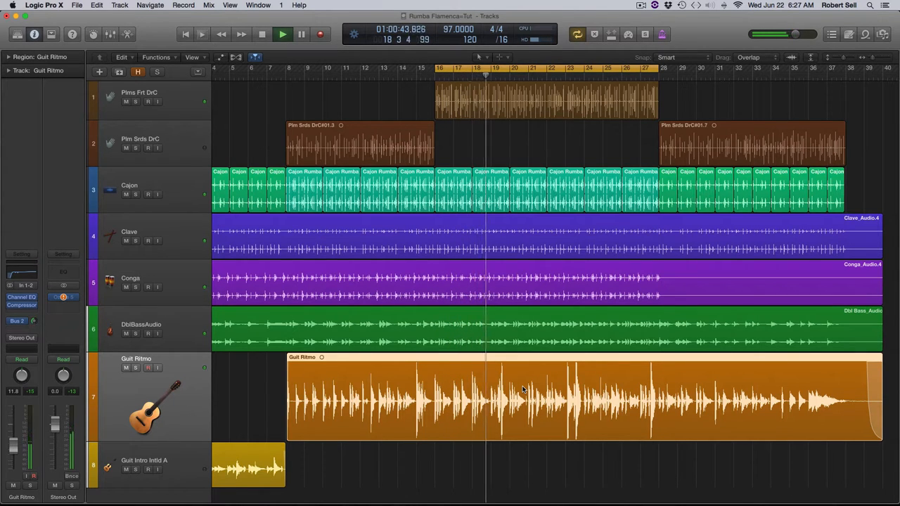
Play the arrangement to hear the taller Guit Ritmo guitar track in the mix
click(281, 34)
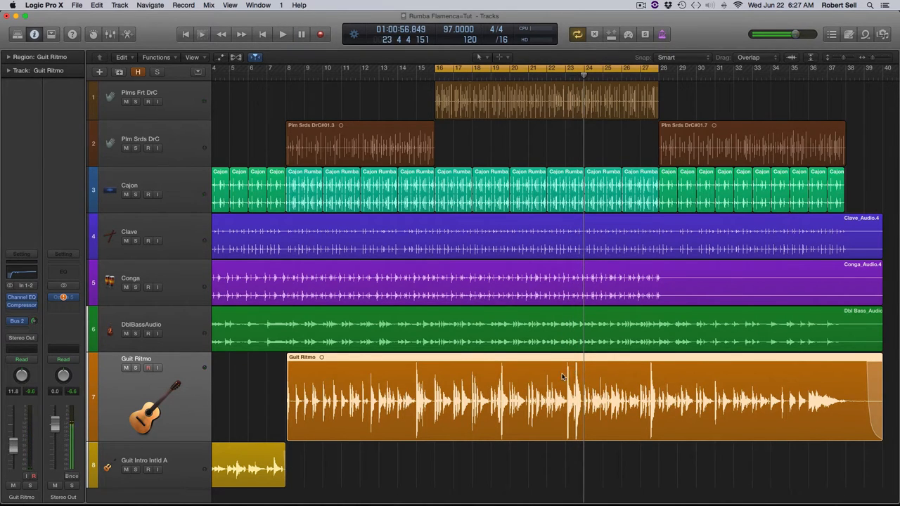
mouse_move(569, 395)
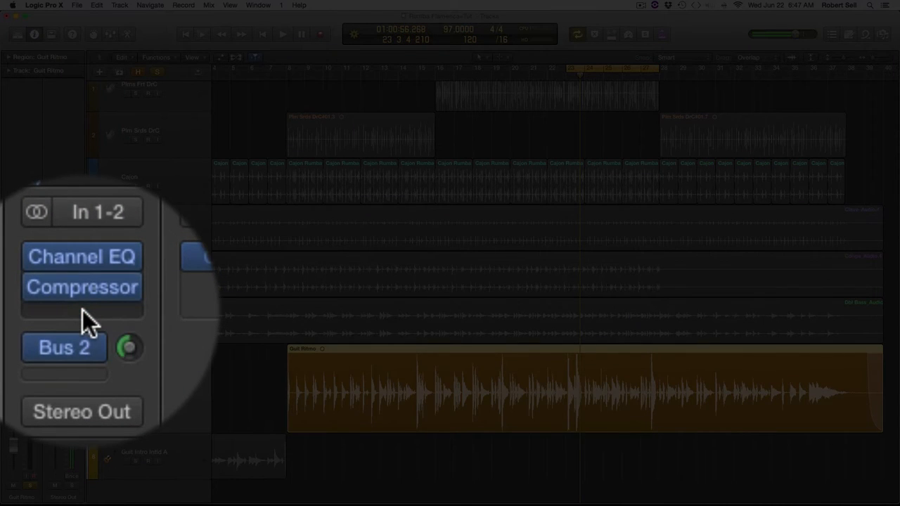
Show the Guit Ritmo Channel EQ and inspect its cut band near 240 Hz
click(81, 255)
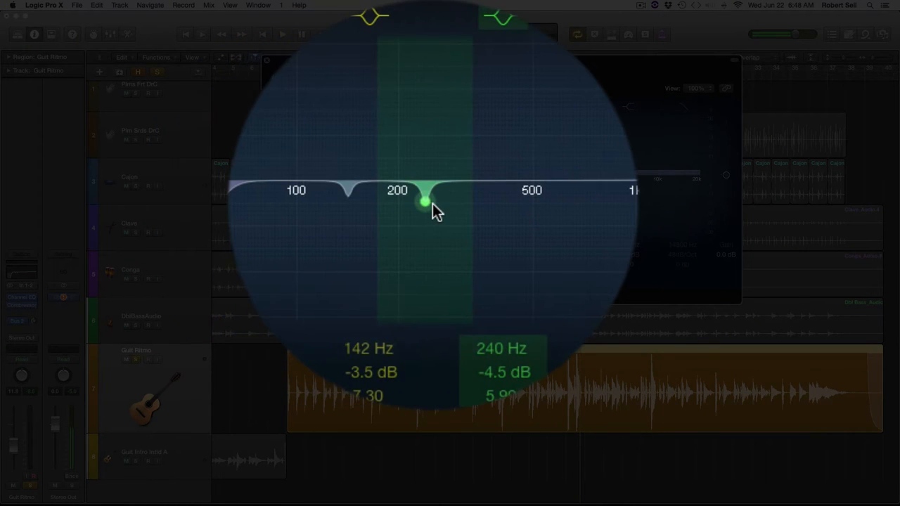
click(281, 34)
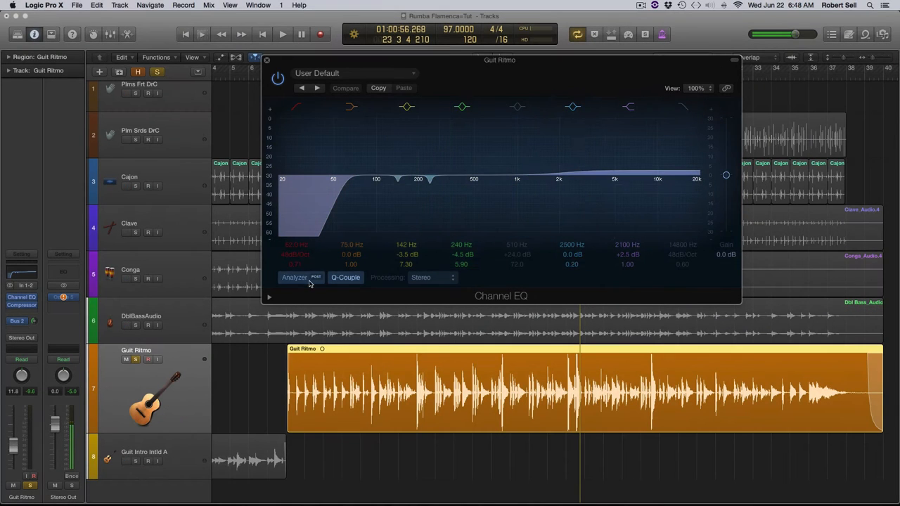
Turn on the Channel EQ analyzer so the guitar's spectrum draws over the curve
click(295, 277)
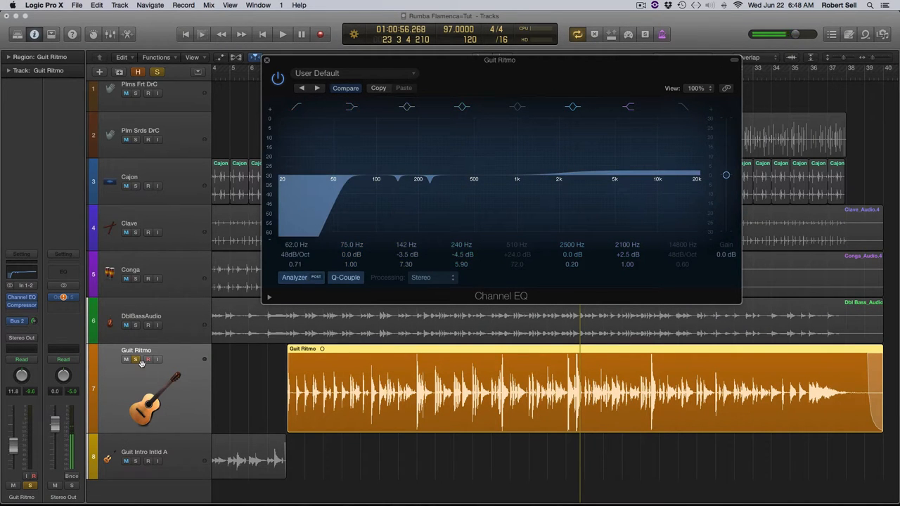
click(281, 34)
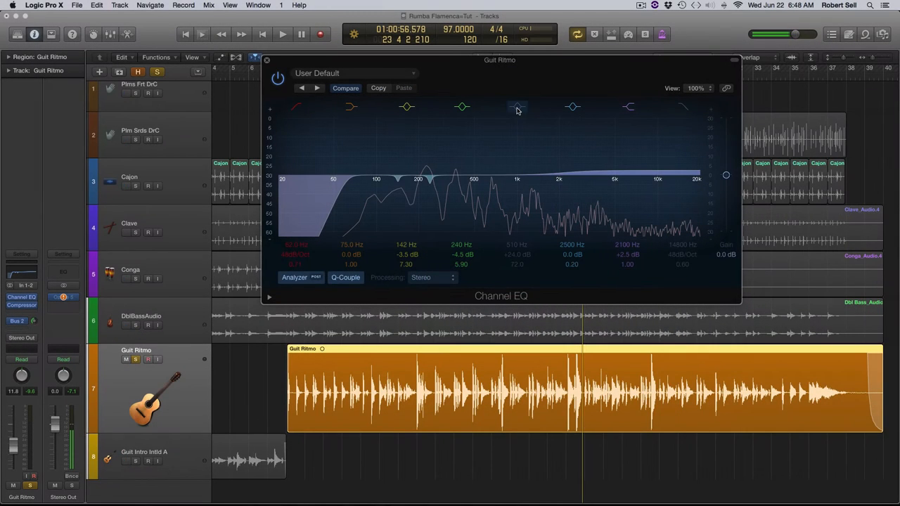
Boost a narrow band to +24 dB and sweep it during playback to find harshness near 640 Hz
drag(517, 106, 475, 129)
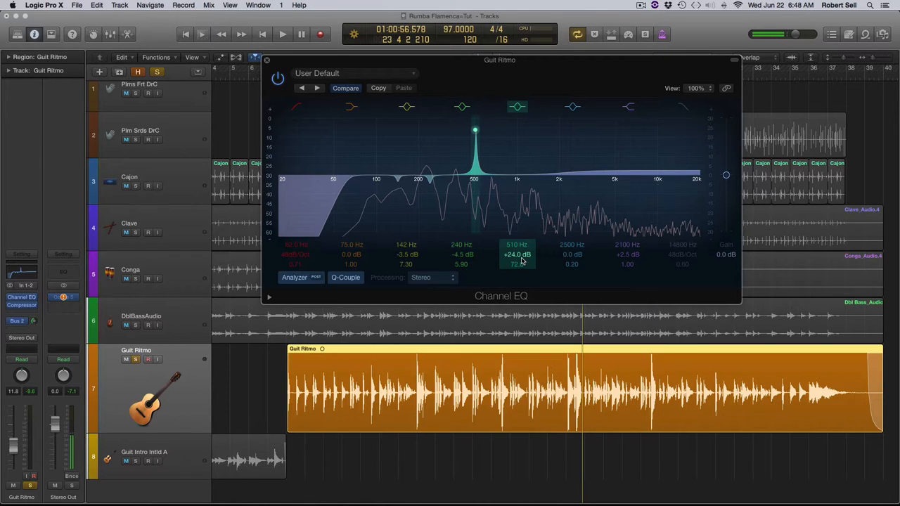
click(281, 33)
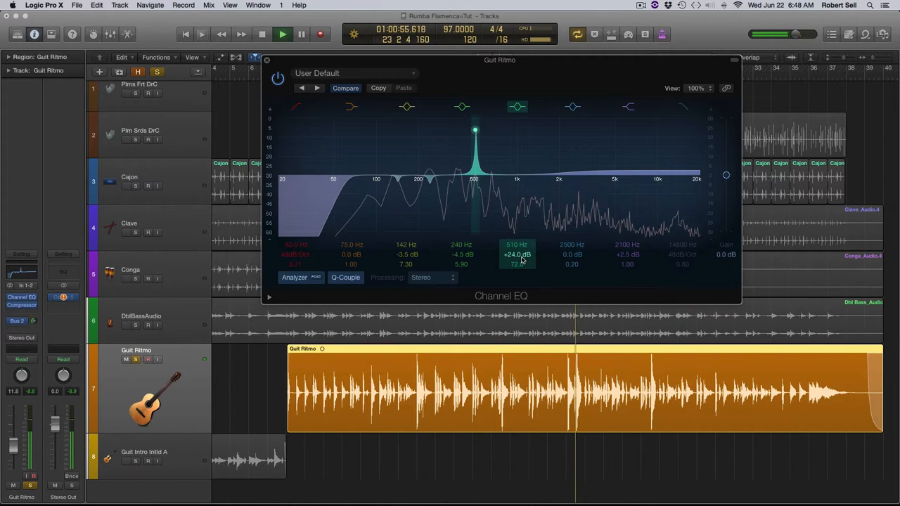
drag(475, 129, 481, 129)
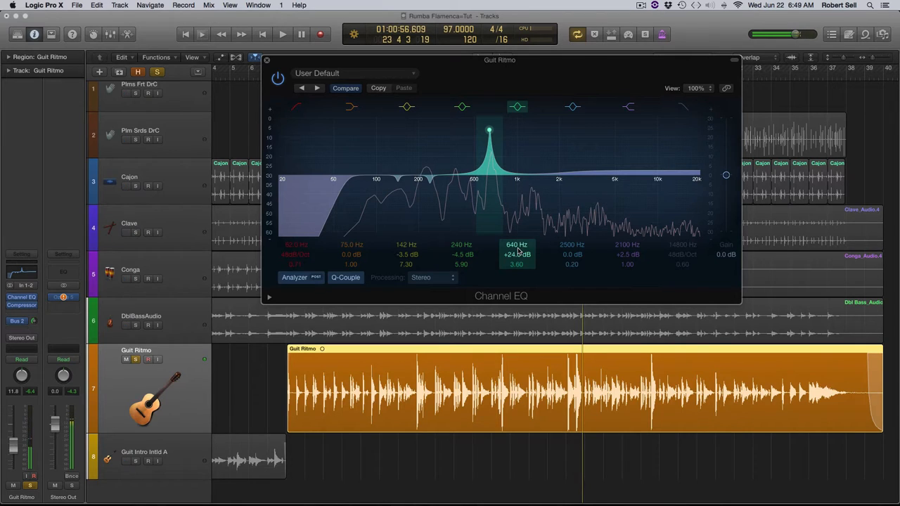
Turn the 640 Hz band into a cut of about -6 dB and fine-tune its depth
drag(490, 129, 489, 176)
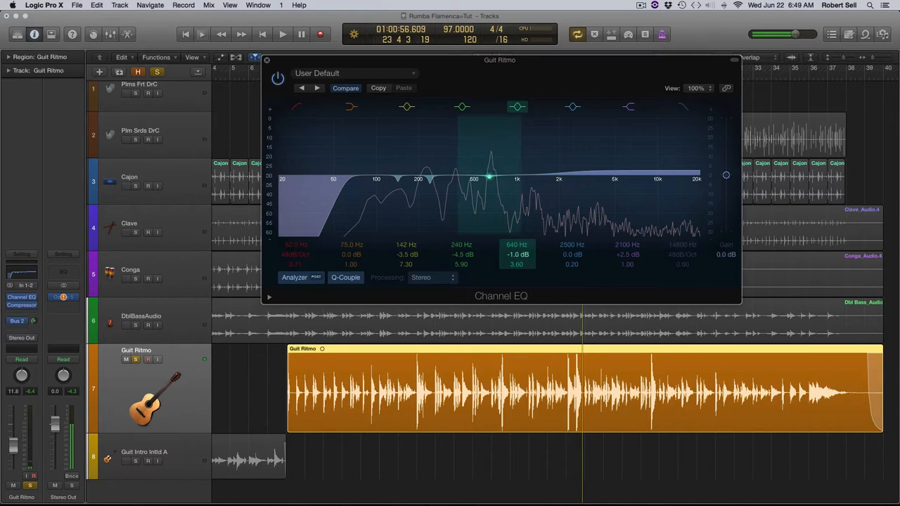
drag(489, 169, 489, 185)
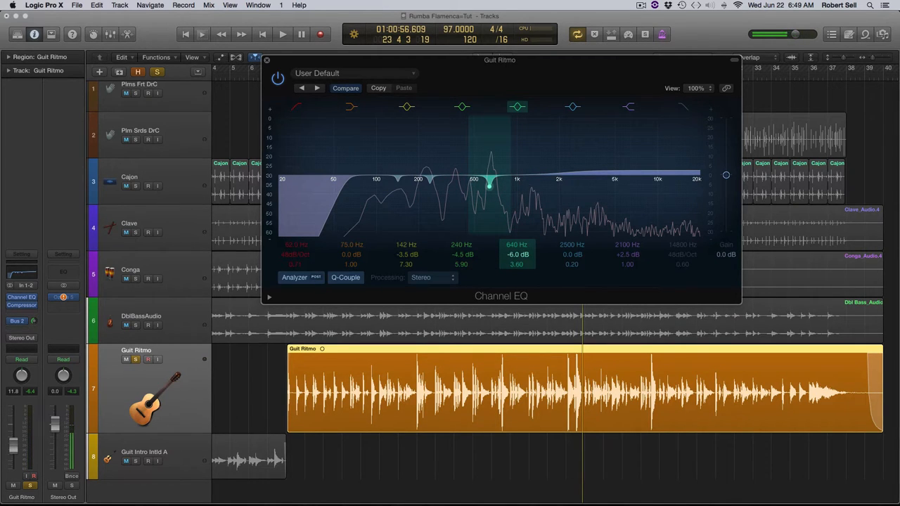
drag(489, 188, 489, 184)
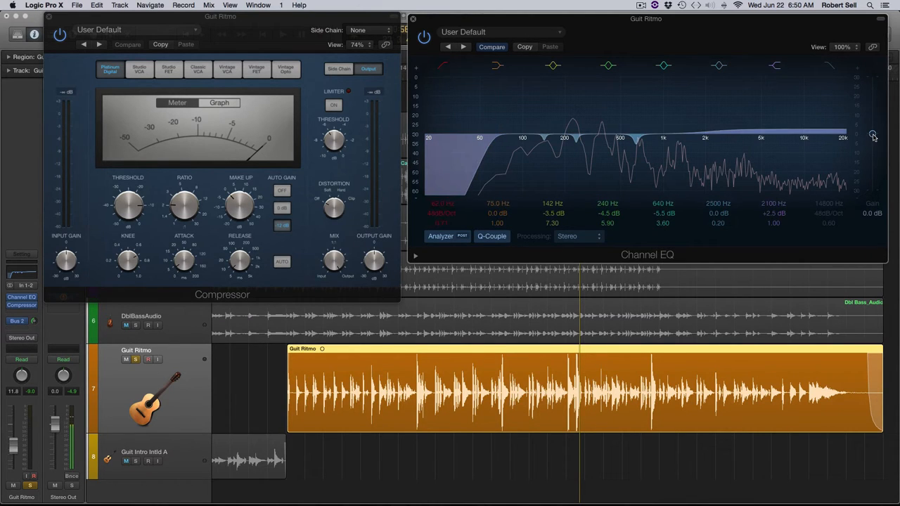
Lower the guitar Channel EQ's output gain to about -4 dB
drag(871, 137, 872, 141)
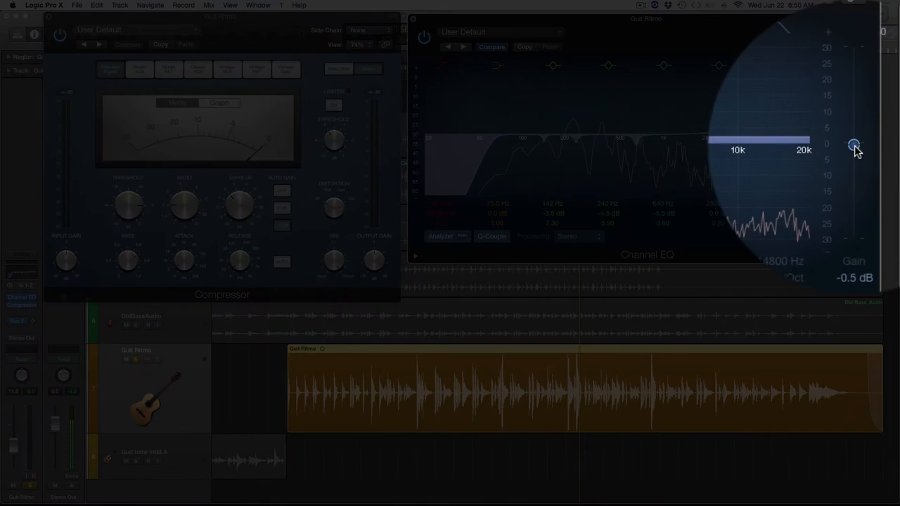
drag(854, 144, 855, 148)
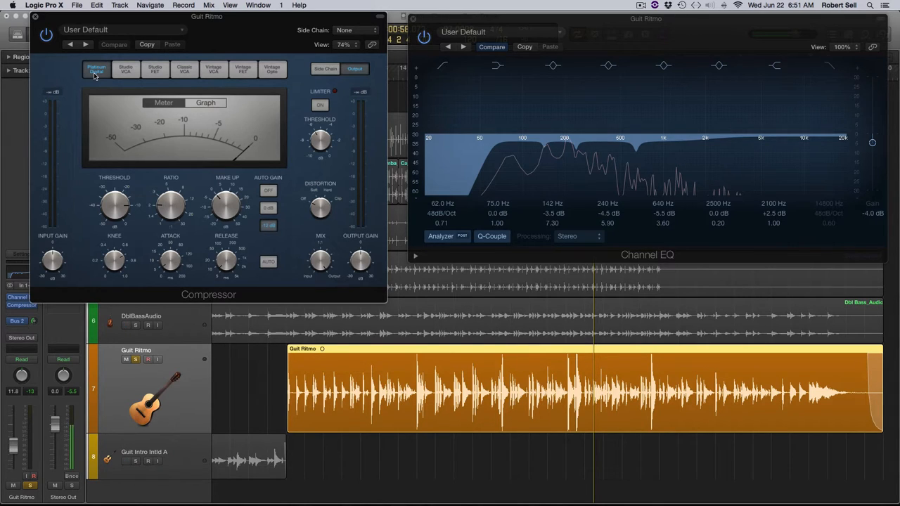
mouse_move(143, 236)
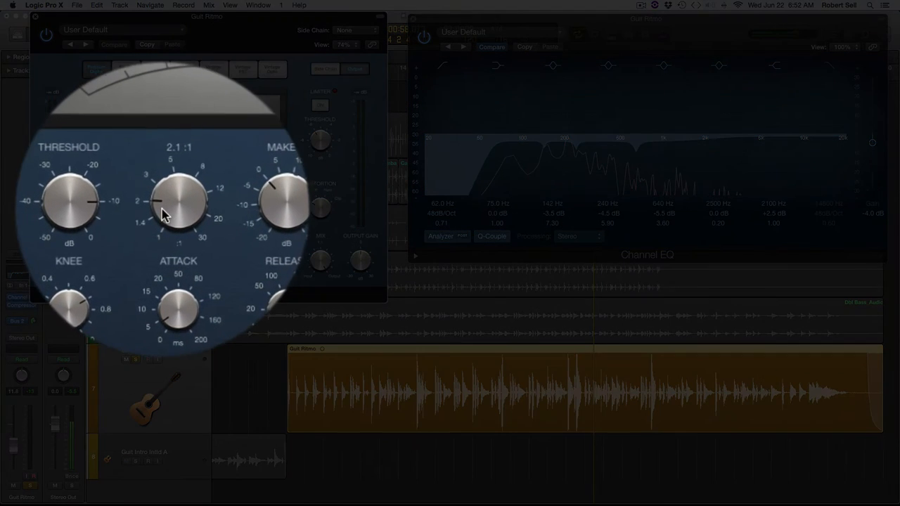
Set the guitar Compressor to roughly a 2:1 ratio with auto gain at 0 dB
drag(176, 204, 171, 182)
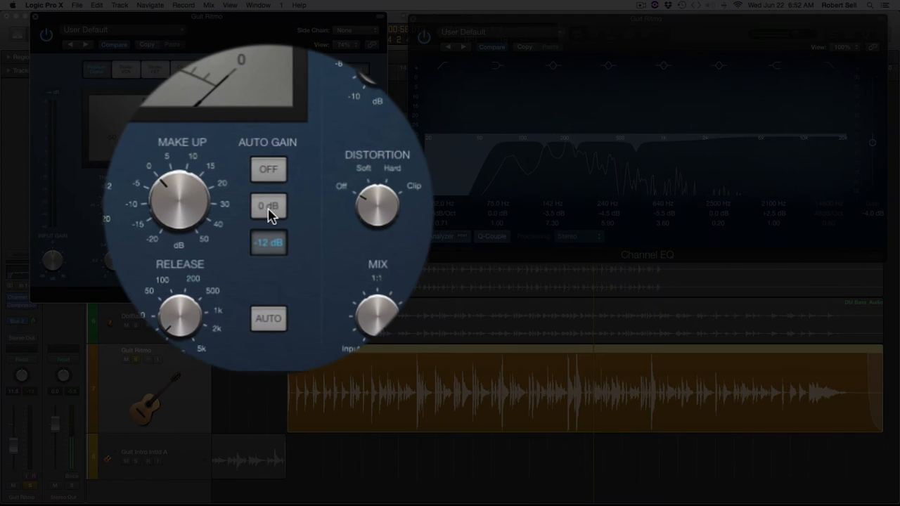
click(267, 169)
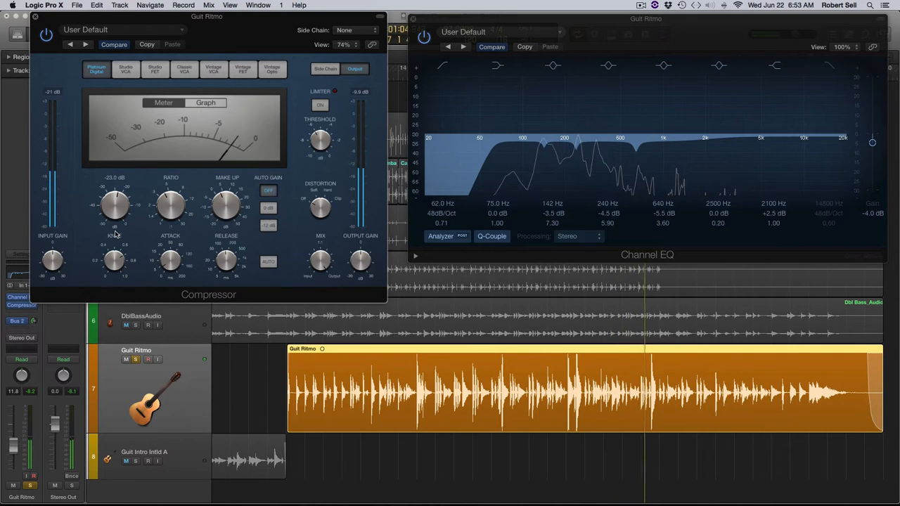
drag(168, 204, 174, 200)
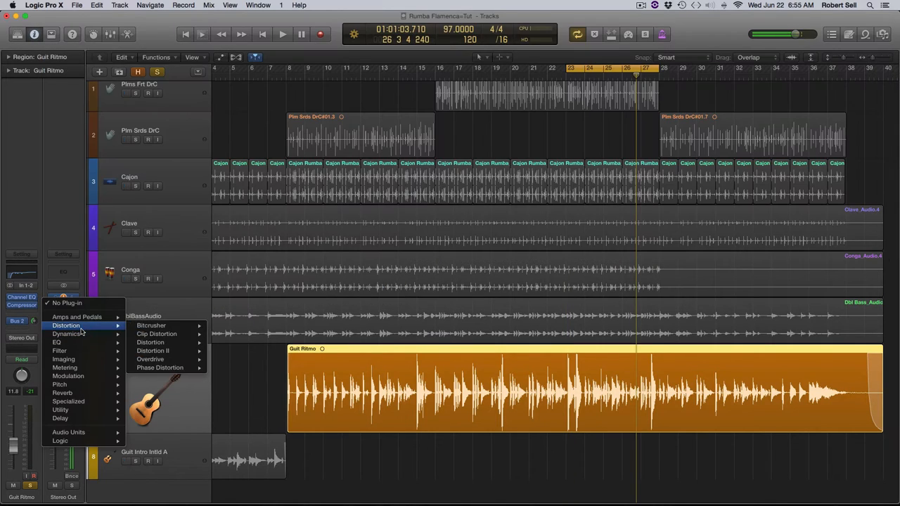
mouse_move(67, 334)
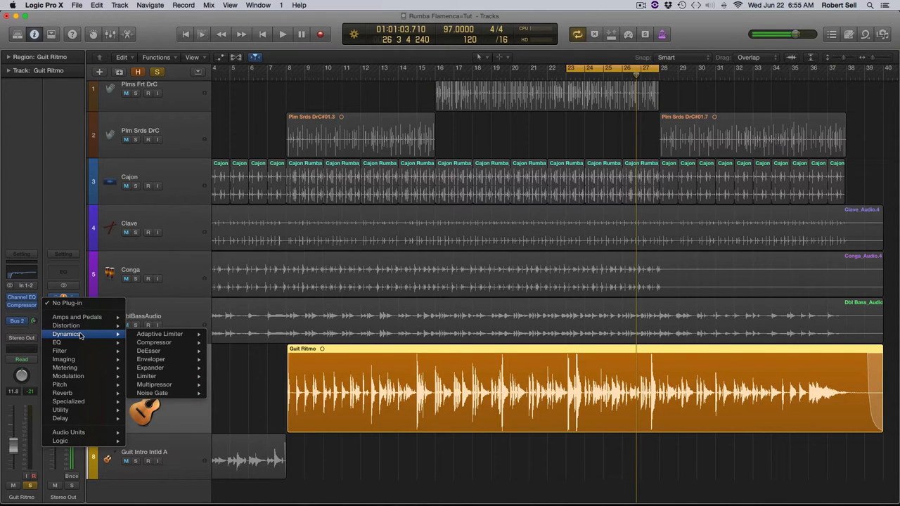
mouse_move(152, 393)
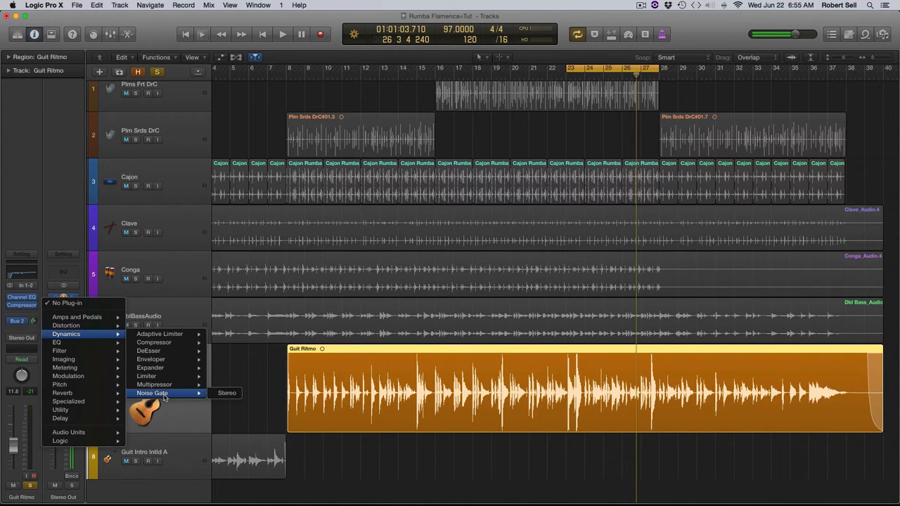
Insert a Limiter on the Stereo Out and bring its output level to -1.0 dB
click(146, 376)
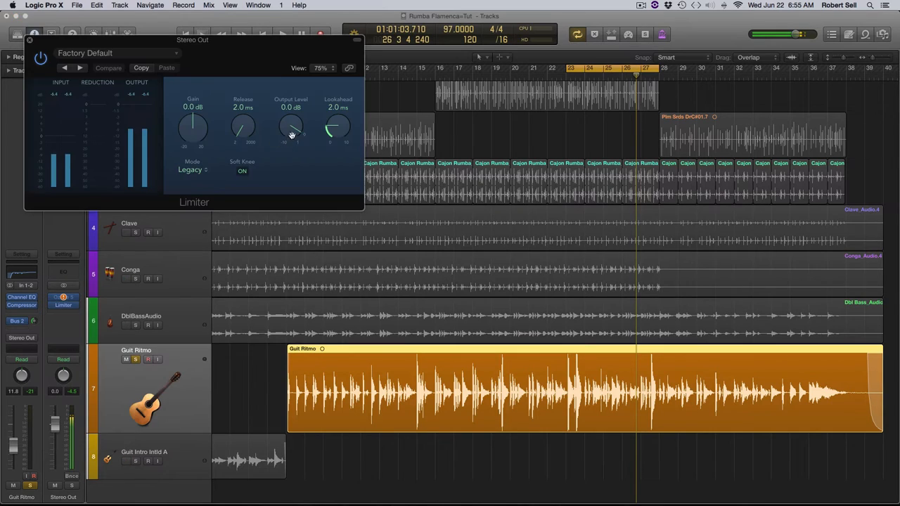
drag(289, 130, 290, 137)
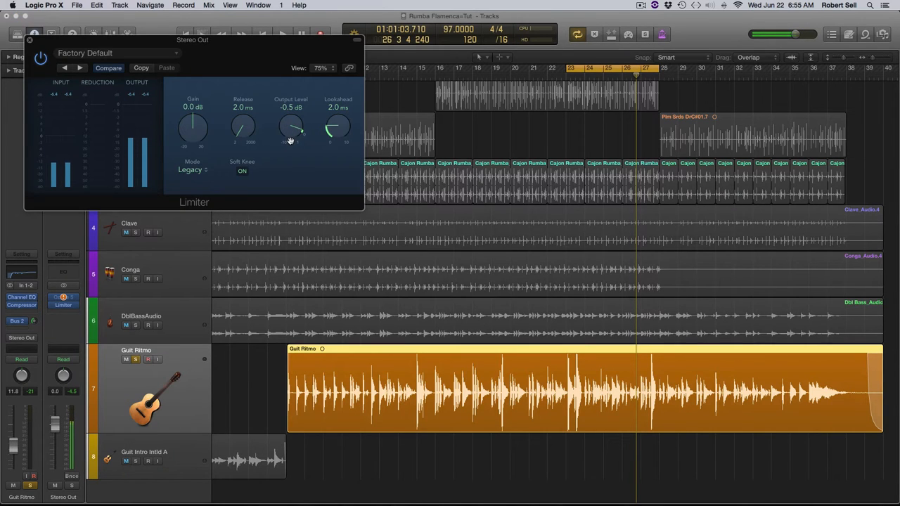
drag(290, 129, 287, 148)
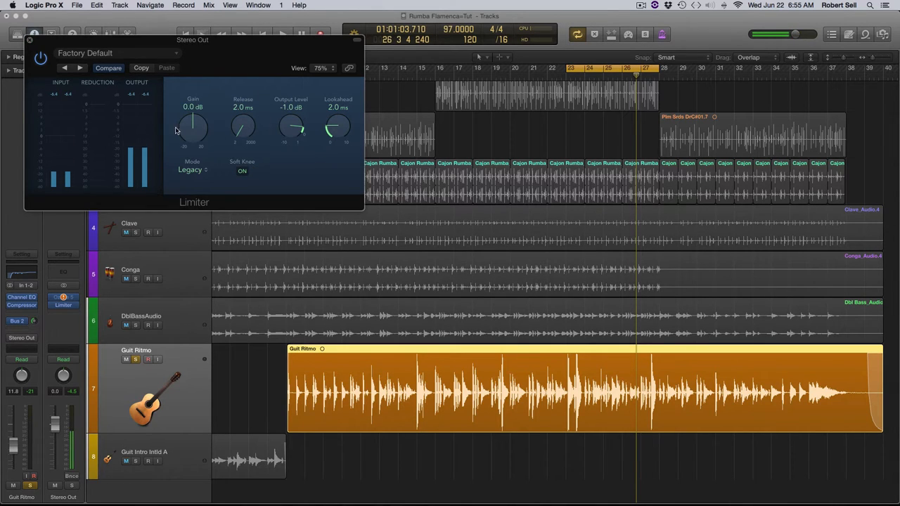
click(30, 39)
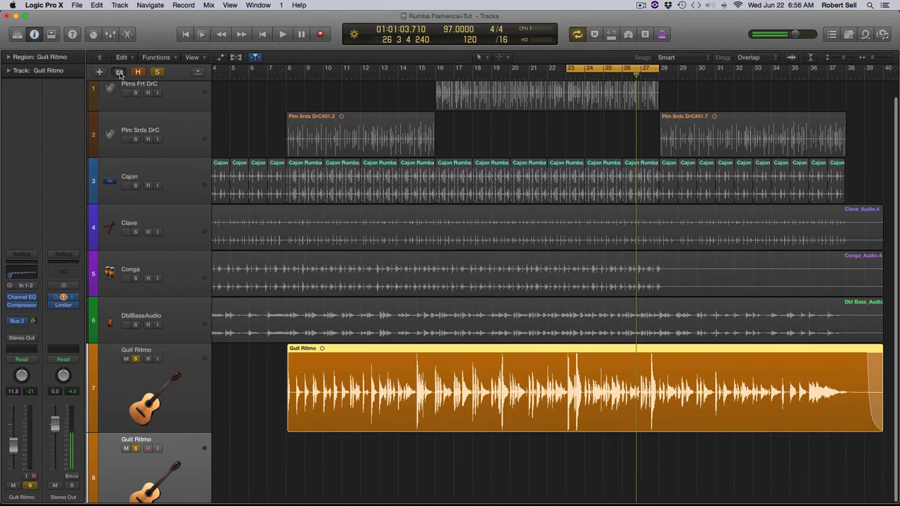
Copy the Guit Ritmo region onto the duplicate track as Guit Ritmo.1 and play it
scroll(down, 3)
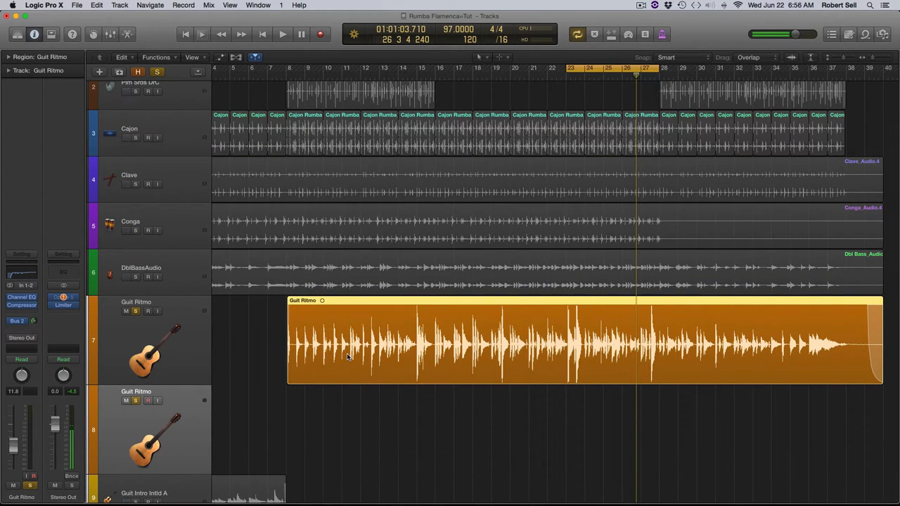
drag(346, 355, 348, 373)
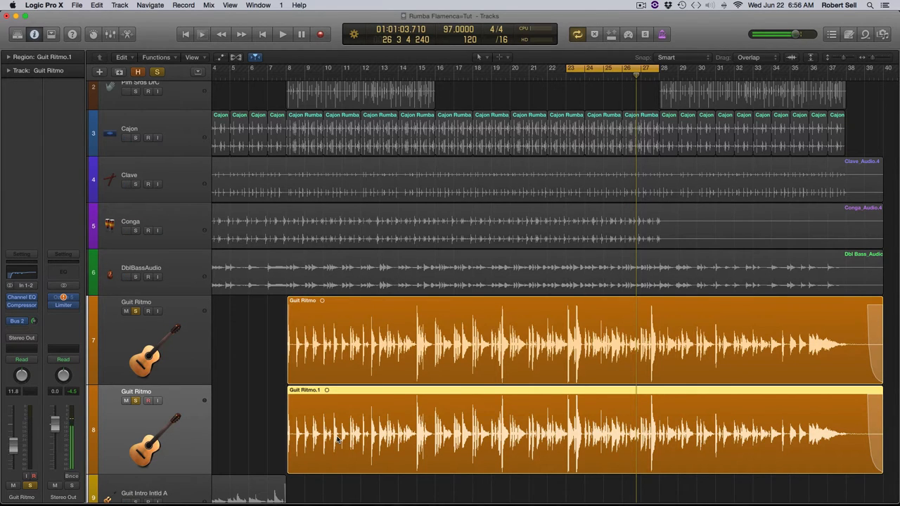
click(281, 33)
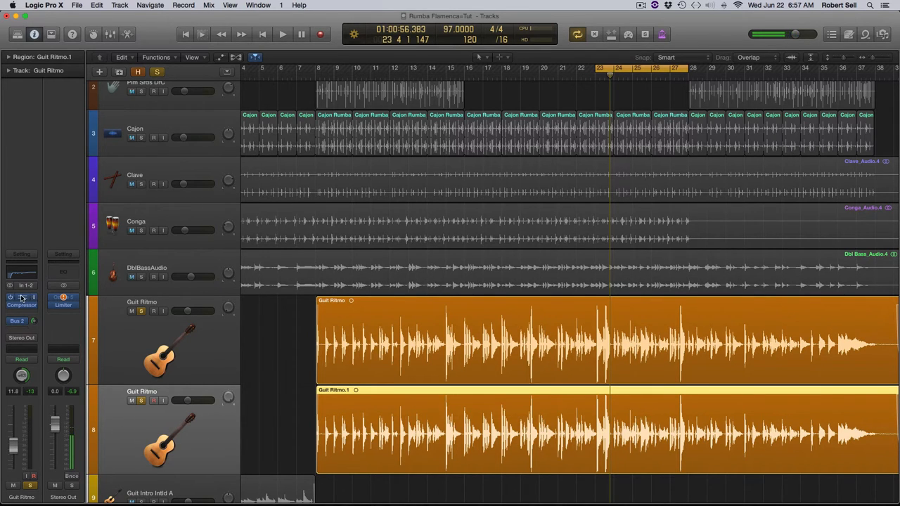
On the copied track's Channel EQ, lower the output gain and retune the upper band toward 3 kHz
click(22, 296)
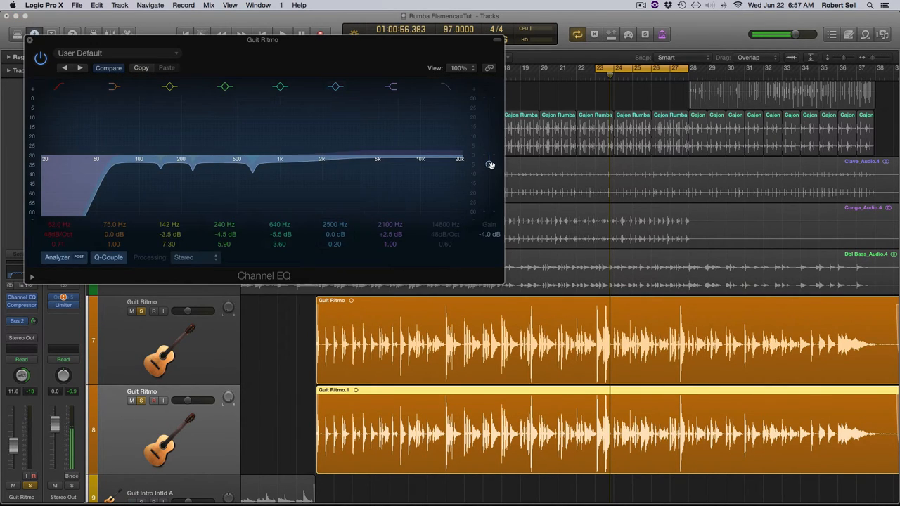
drag(489, 166, 489, 160)
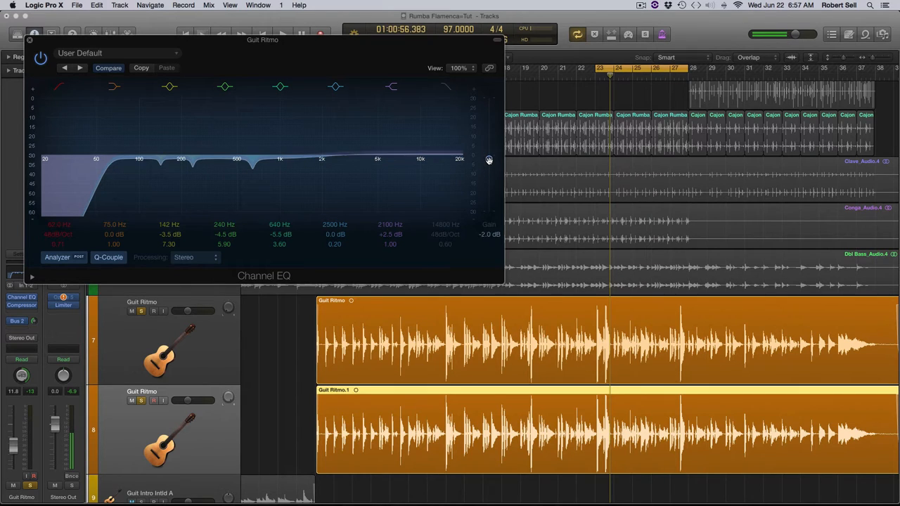
drag(490, 160, 489, 154)
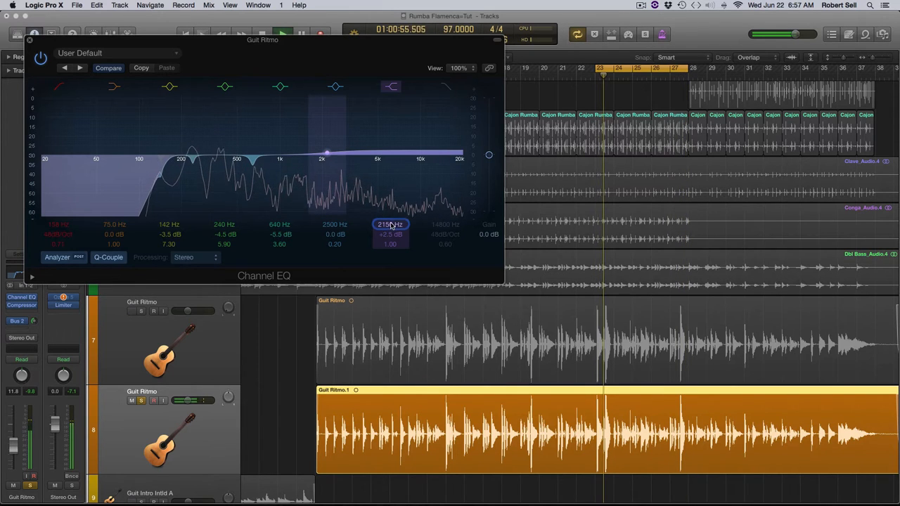
drag(326, 153, 359, 148)
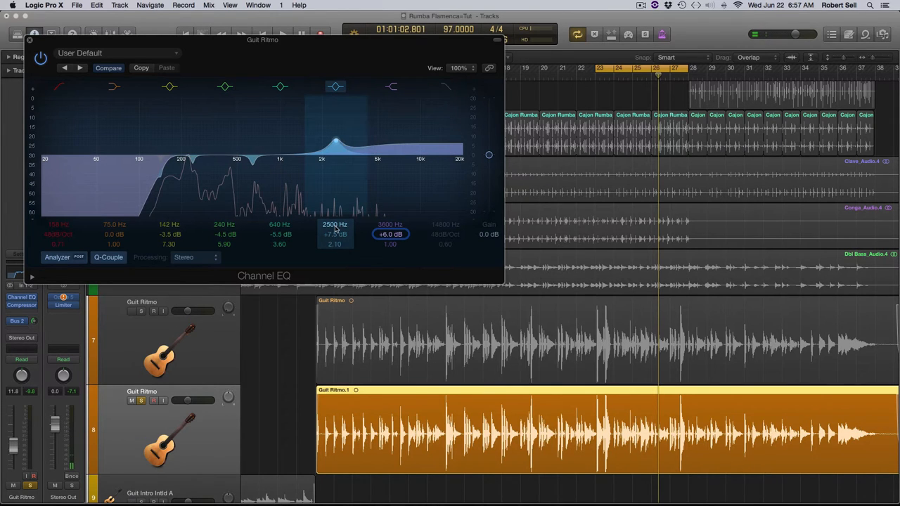
Boost the copied guitar's 2500 Hz and 640 Hz bands into tall peaks, +6.0 dB near 3600 Hz
drag(334, 144, 298, 135)
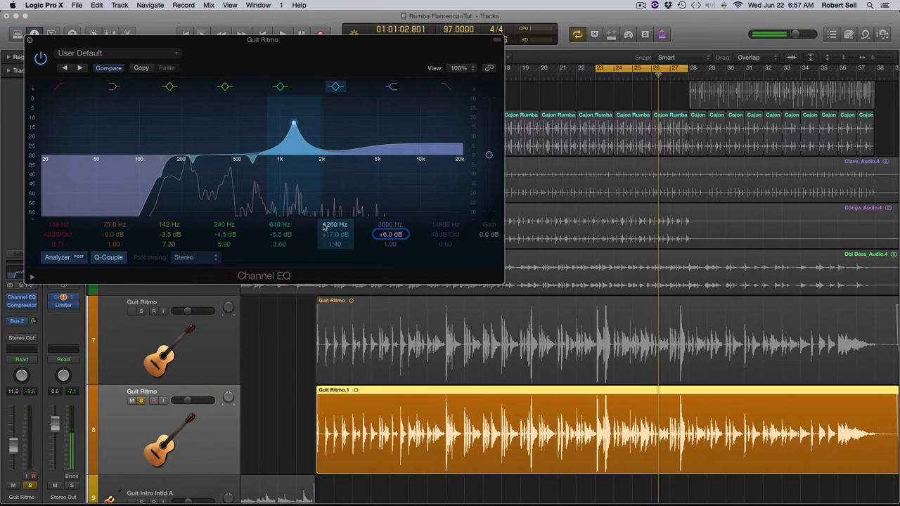
drag(293, 124, 298, 124)
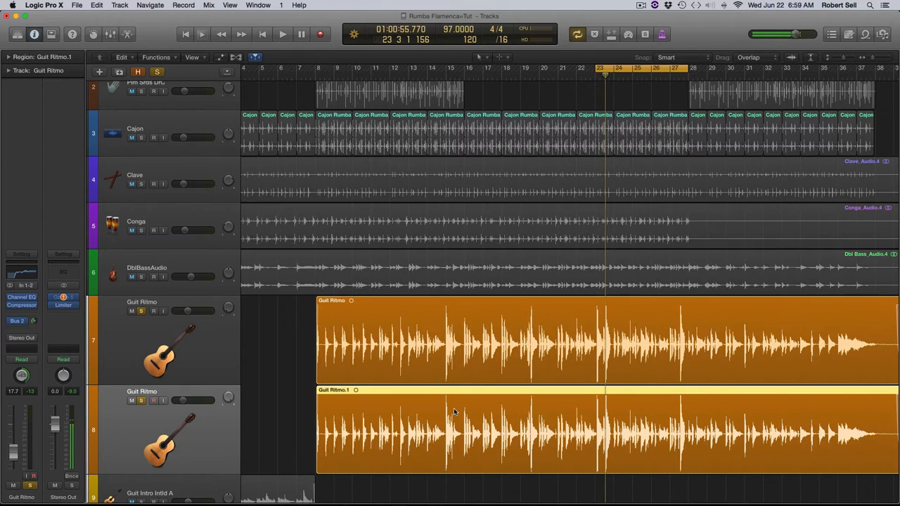
Close the Channel EQ and select the duplicated Guit Ritmo guitar track
click(281, 34)
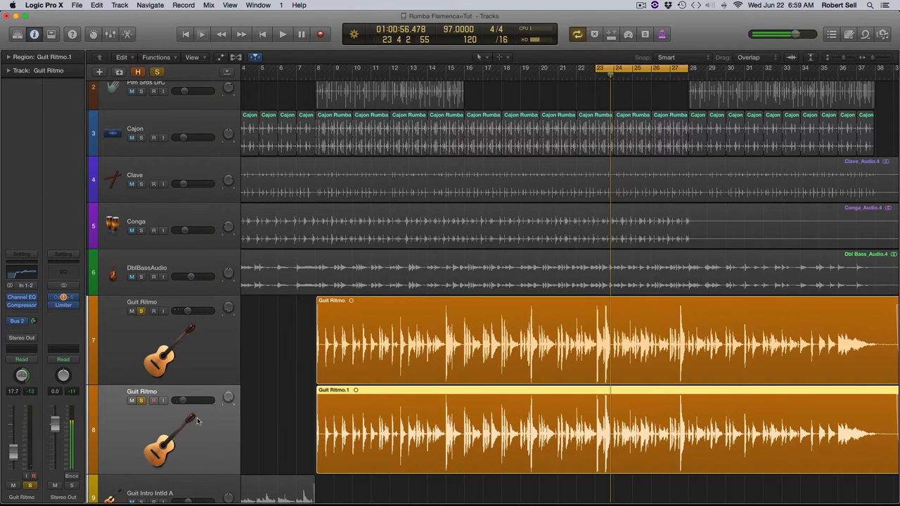
click(21, 296)
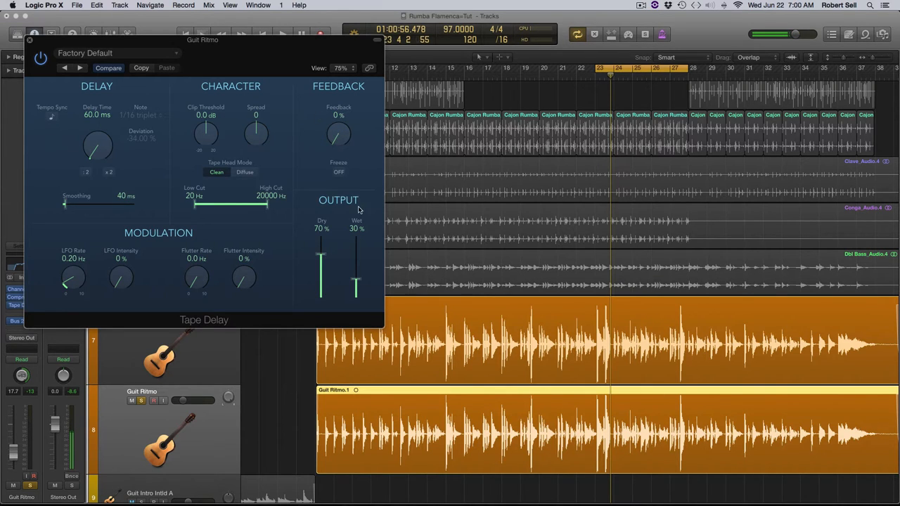
Set the Guit Ritmo Tape Delay fully wet (dry down, wet full) and close its window
drag(321, 246, 320, 295)
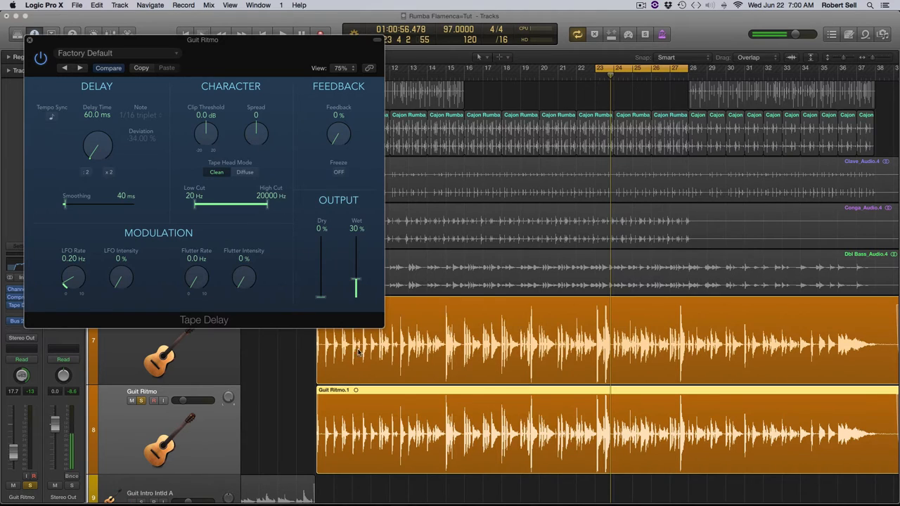
drag(355, 288, 356, 239)
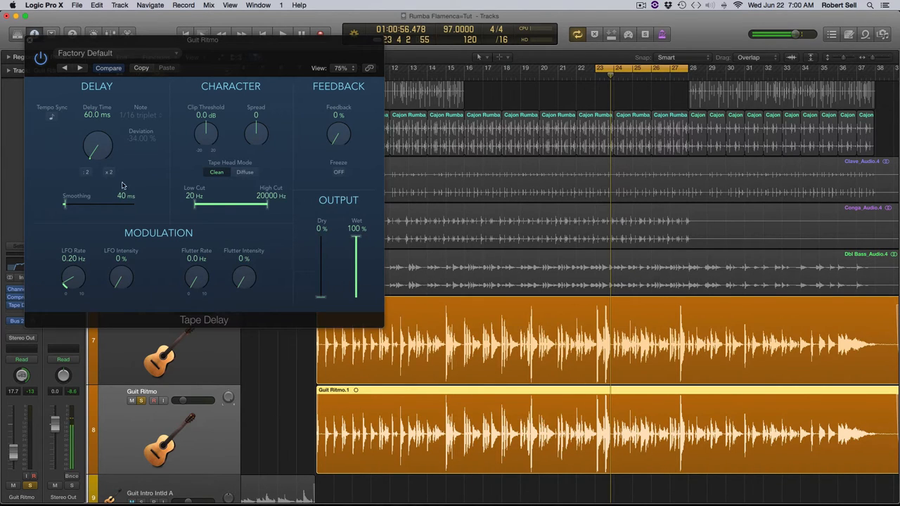
mouse_move(154, 283)
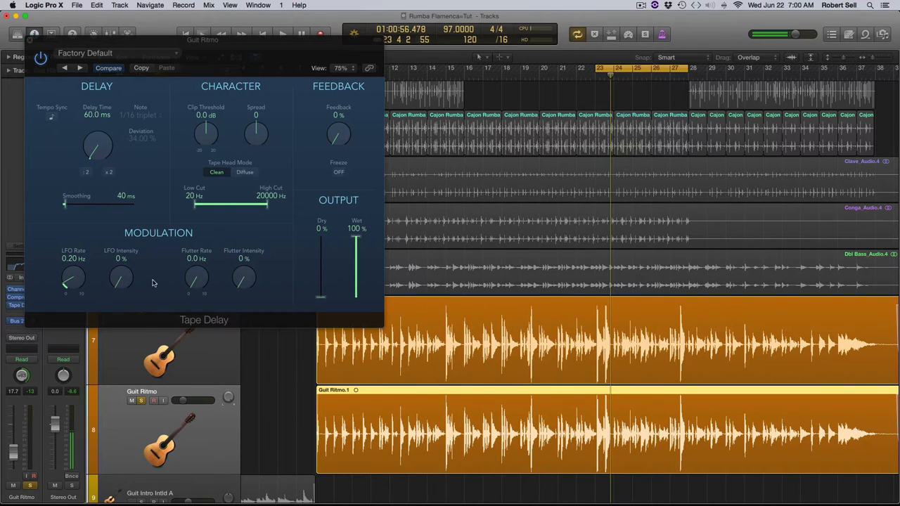
mouse_move(331, 428)
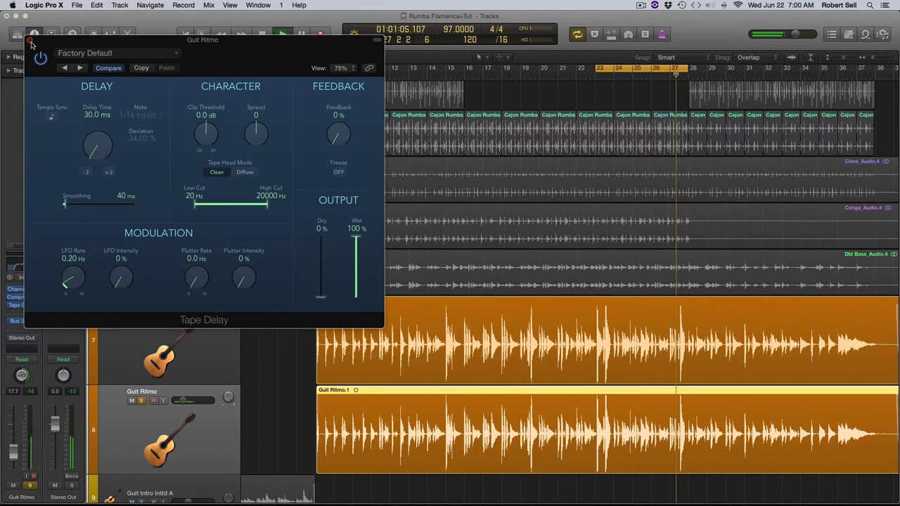
click(34, 39)
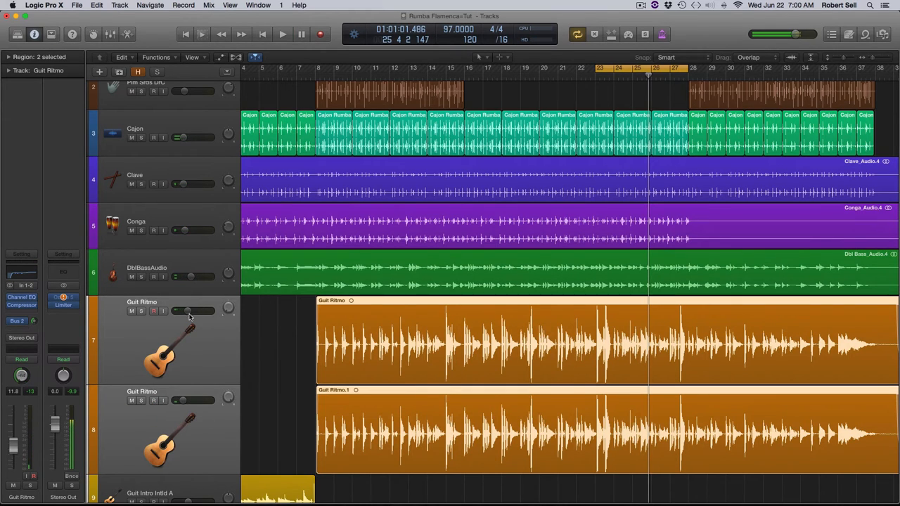
Lower the Guit Ritmo track volume slider to about -20.5 dB during playback
drag(194, 311, 189, 311)
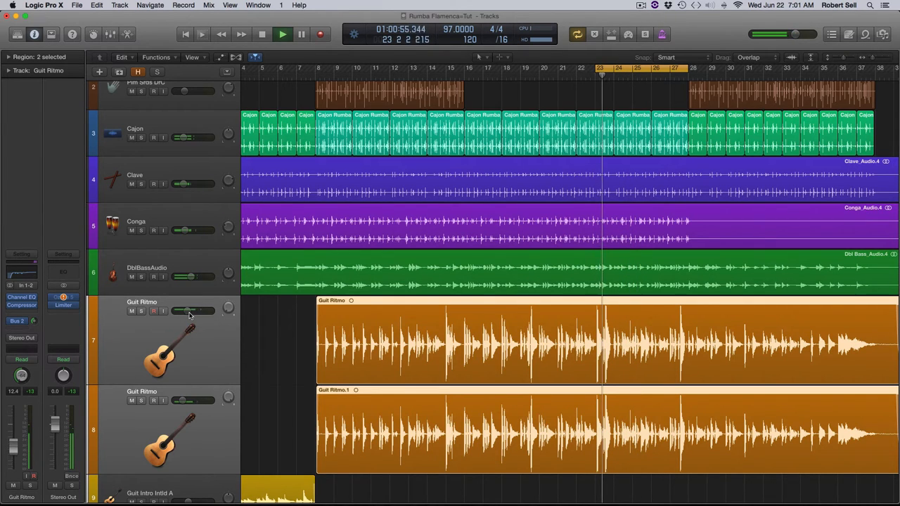
drag(197, 310, 189, 311)
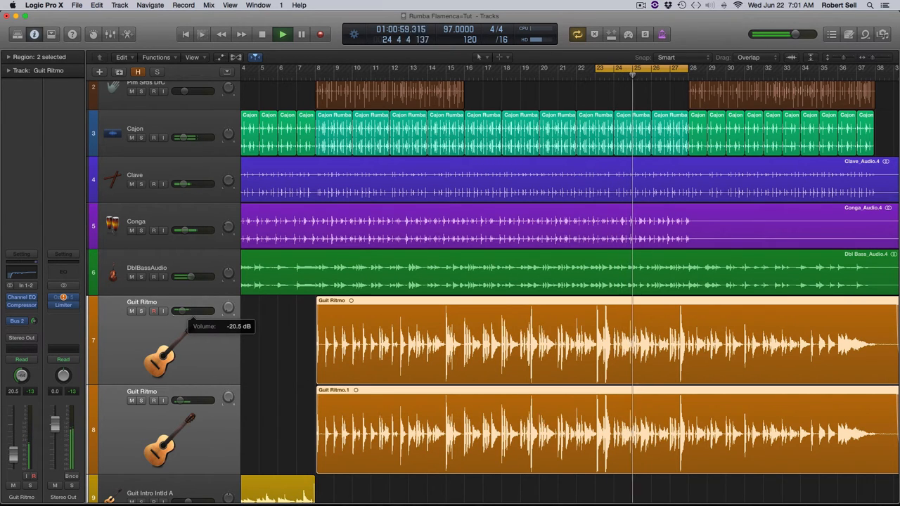
drag(181, 310, 195, 310)
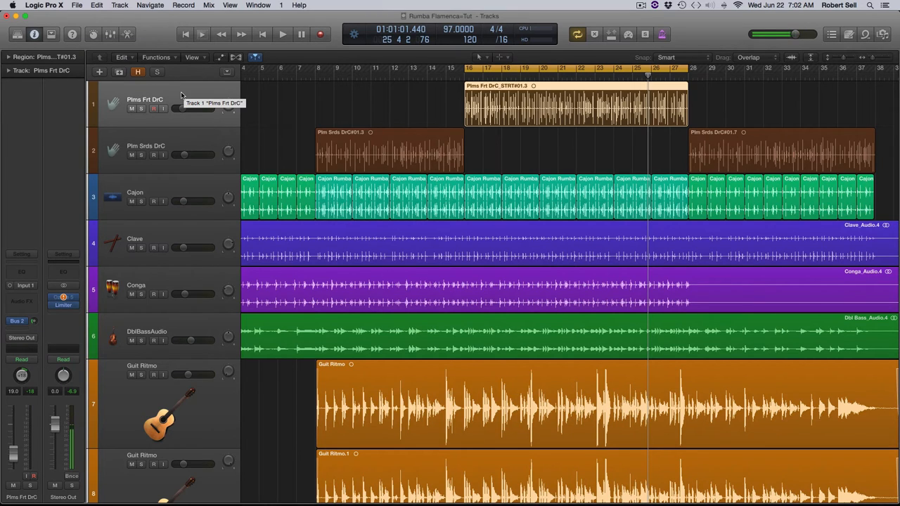
mouse_move(190, 99)
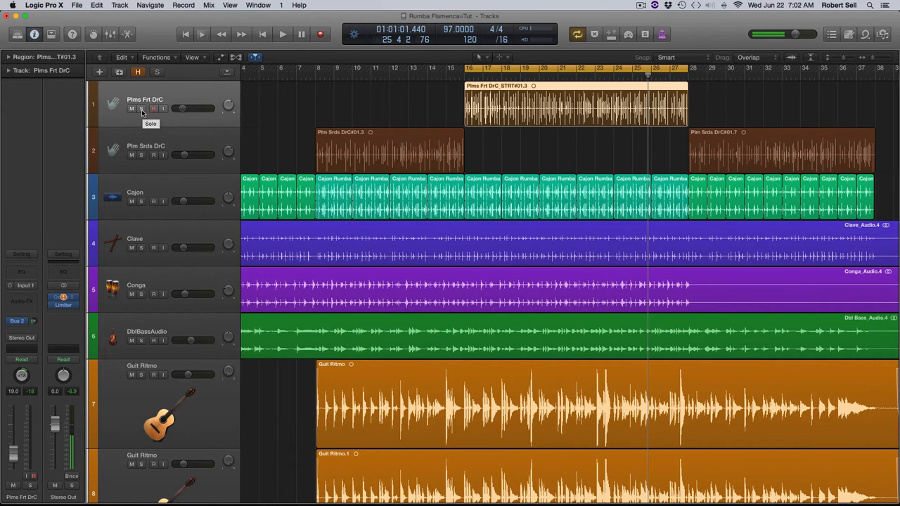
Solo the Plms Frt DrC track before opening its Channel EQ
click(142, 108)
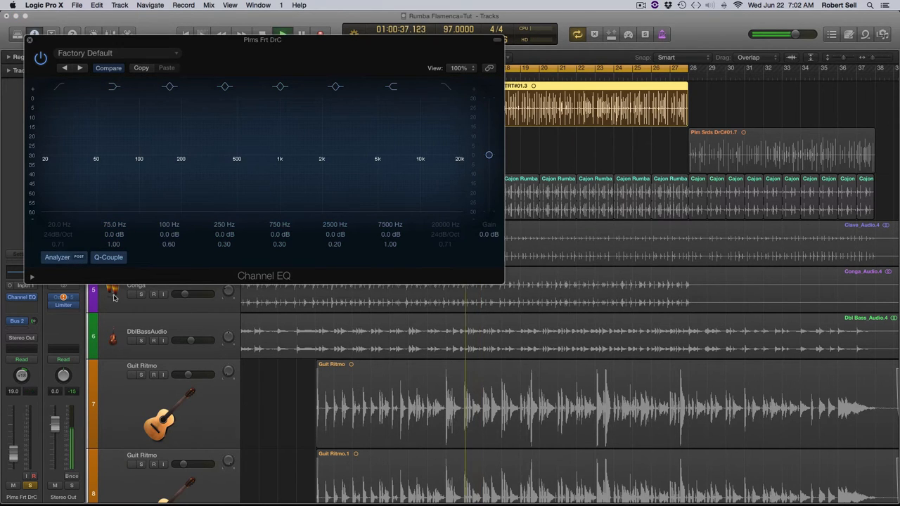
Enable the Plms Frt DrC EQ's low-pass band and pull its cutoff down near 150 Hz with the analyzer on
click(139, 155)
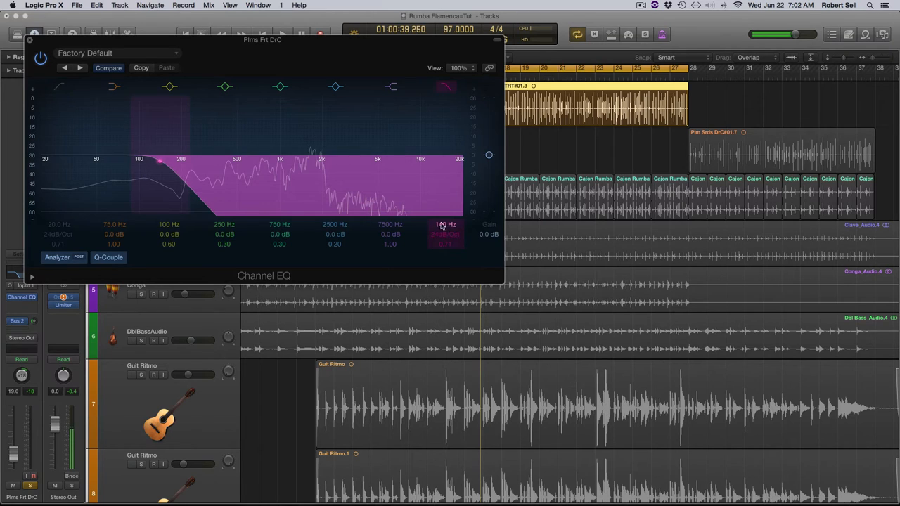
click(281, 34)
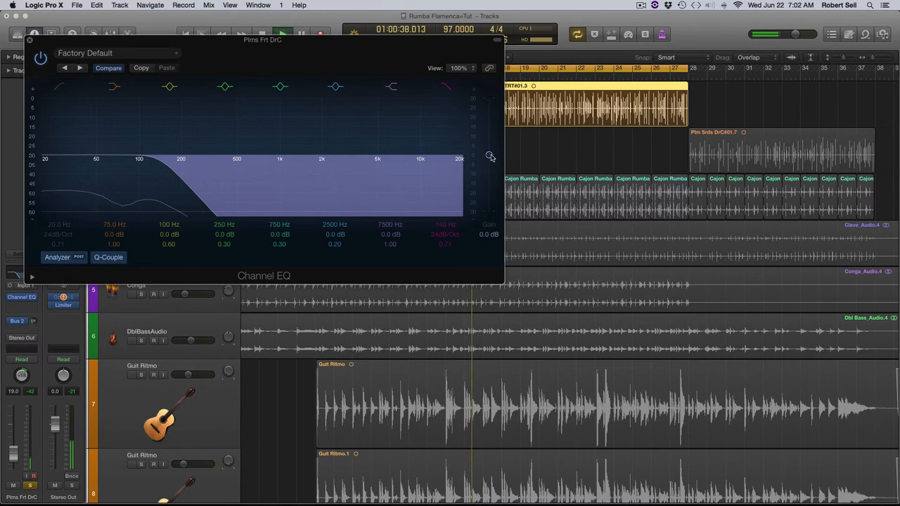
drag(489, 154, 489, 99)
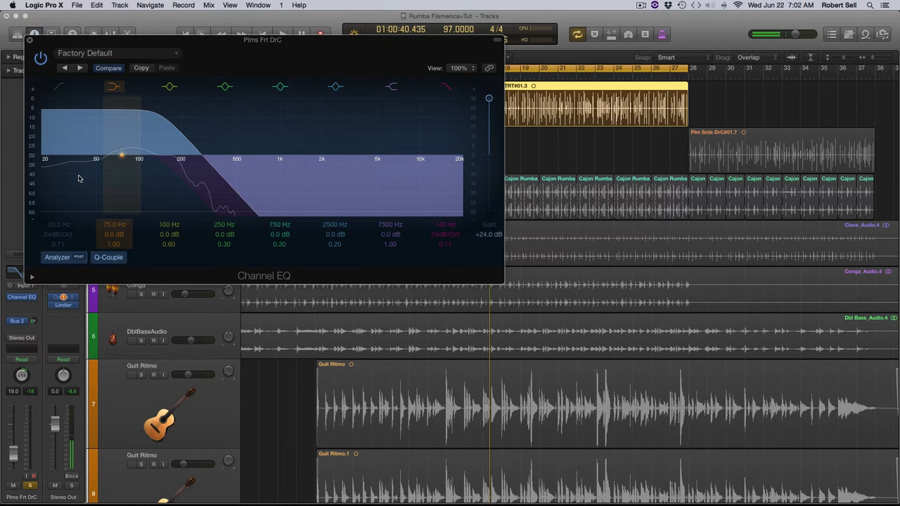
click(282, 34)
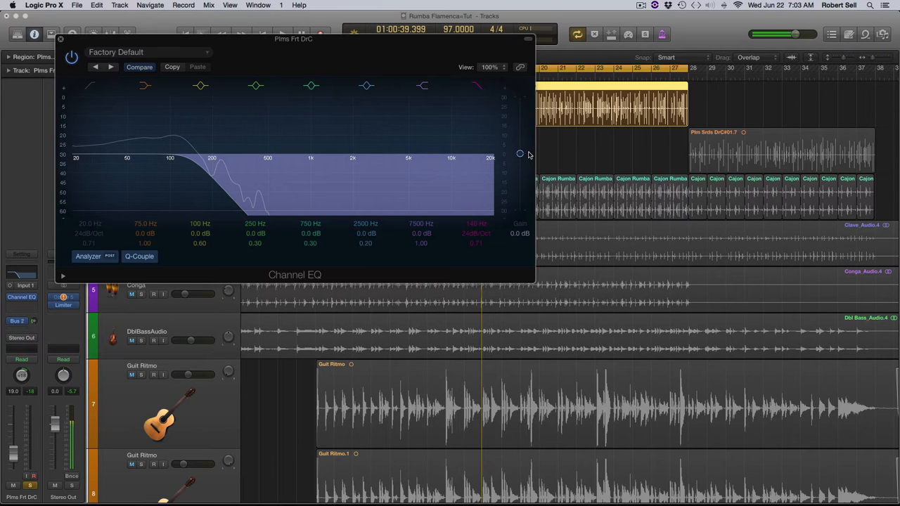
Swap the low-pass band for a low-cut at 128 Hz and close the EQ window
click(143, 85)
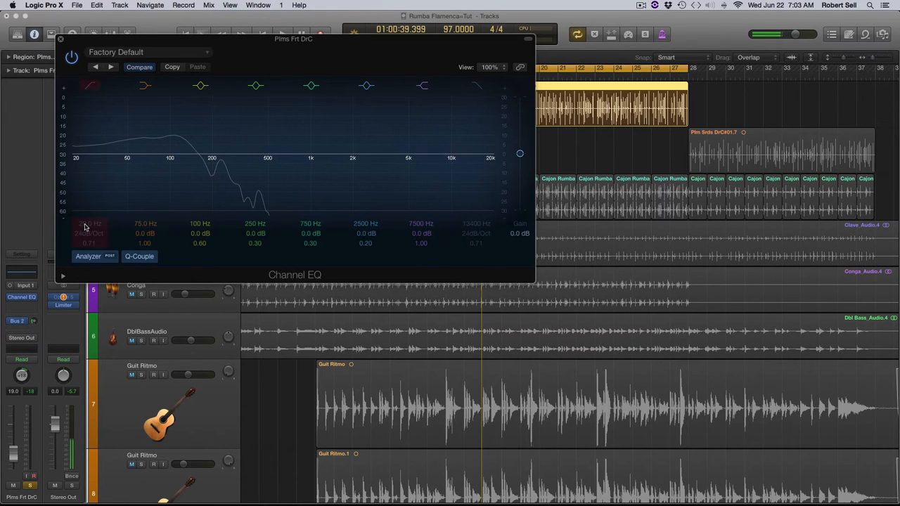
click(169, 155)
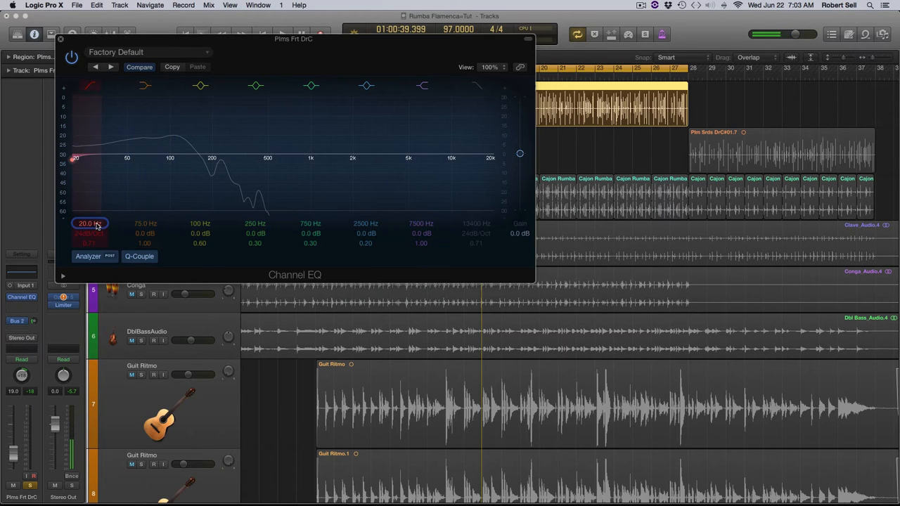
drag(76, 158, 185, 157)
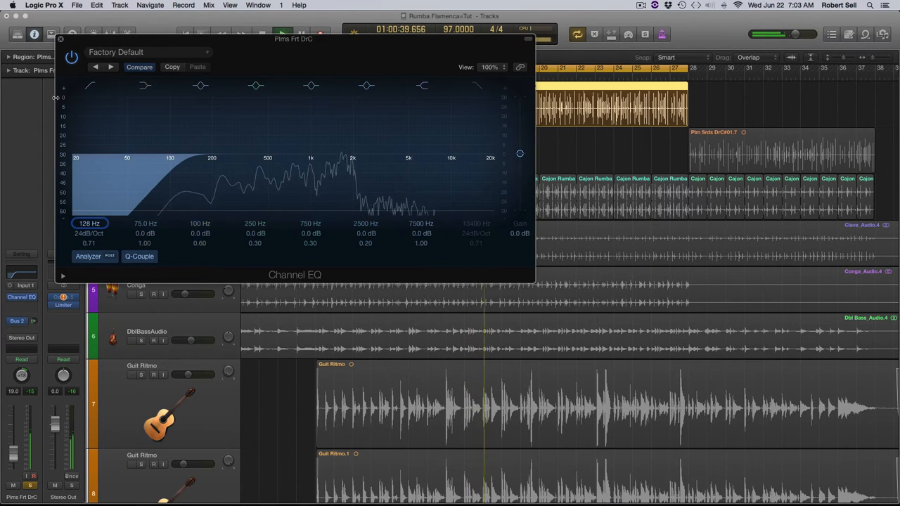
click(60, 39)
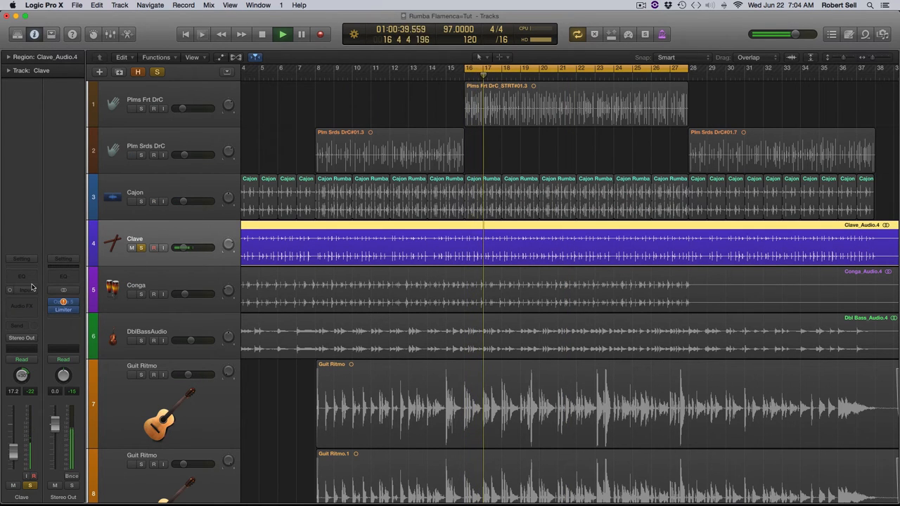
Insert a flat Channel EQ on the Clave track, close it, and select the DblBassAudio track
click(21, 301)
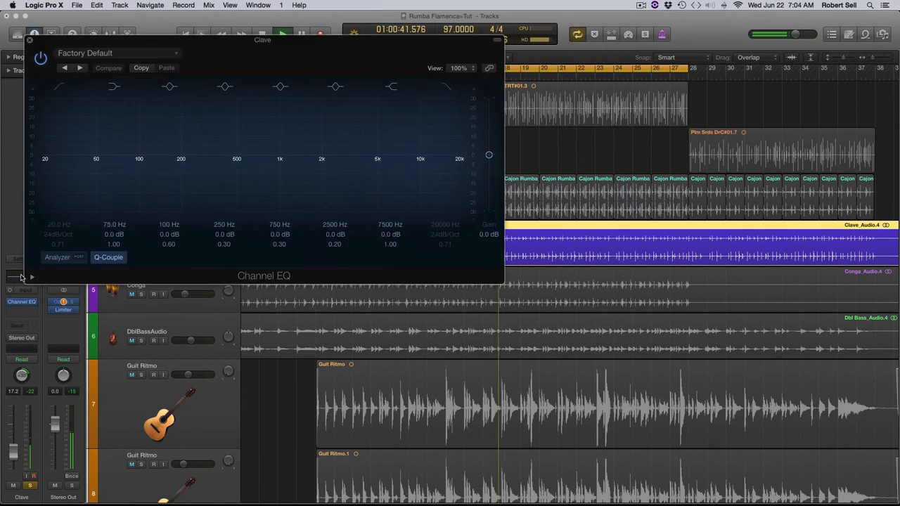
click(56, 256)
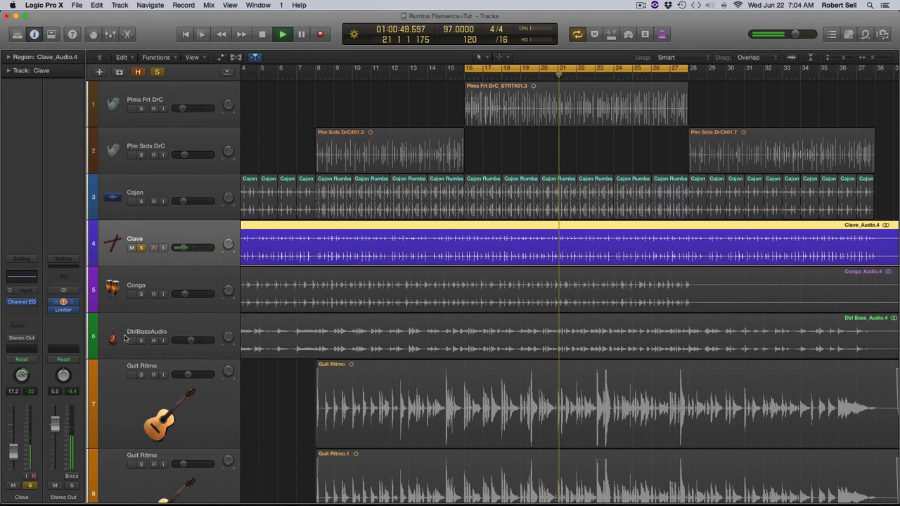
click(148, 336)
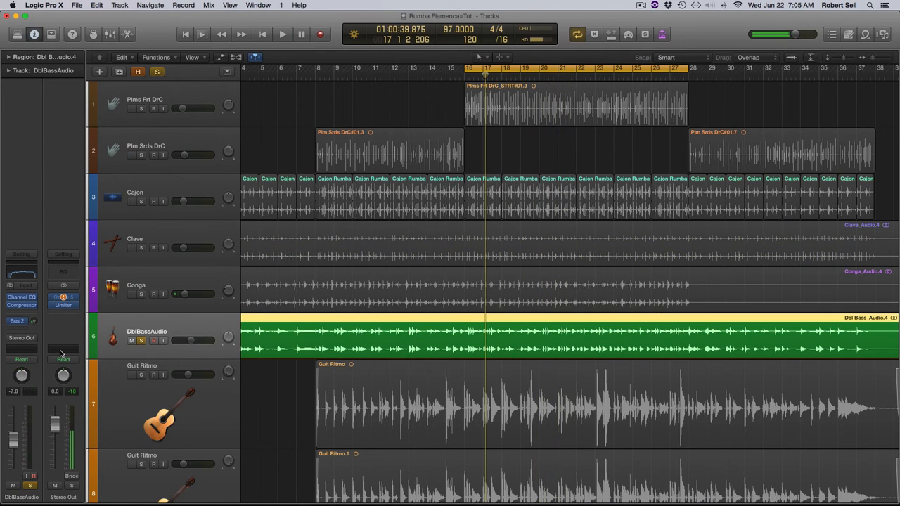
click(21, 297)
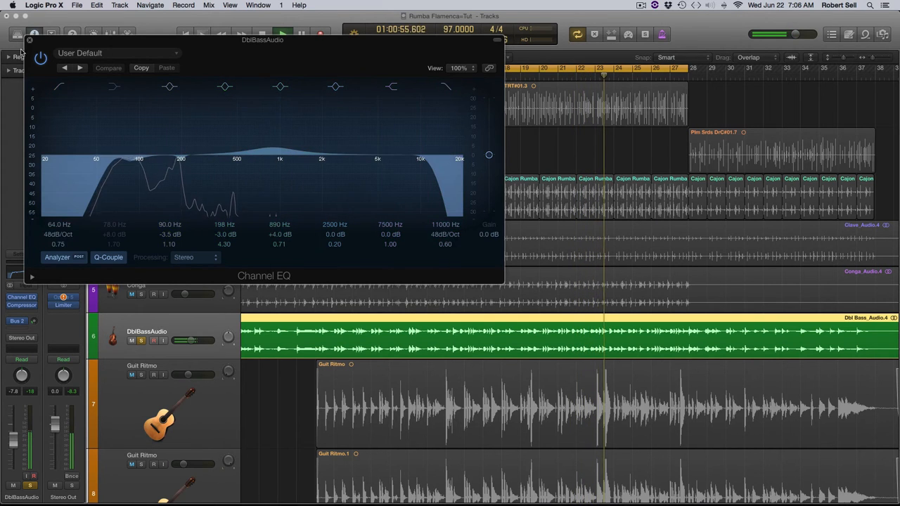
click(31, 40)
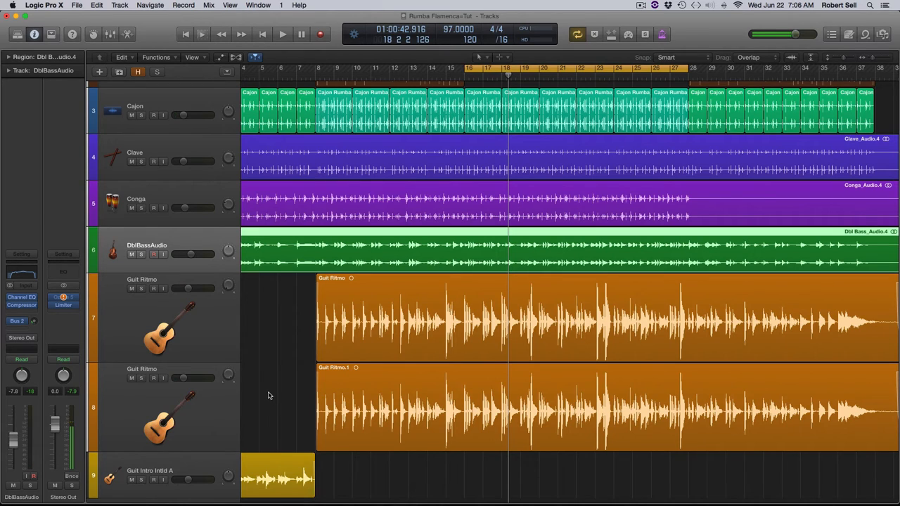
click(62, 304)
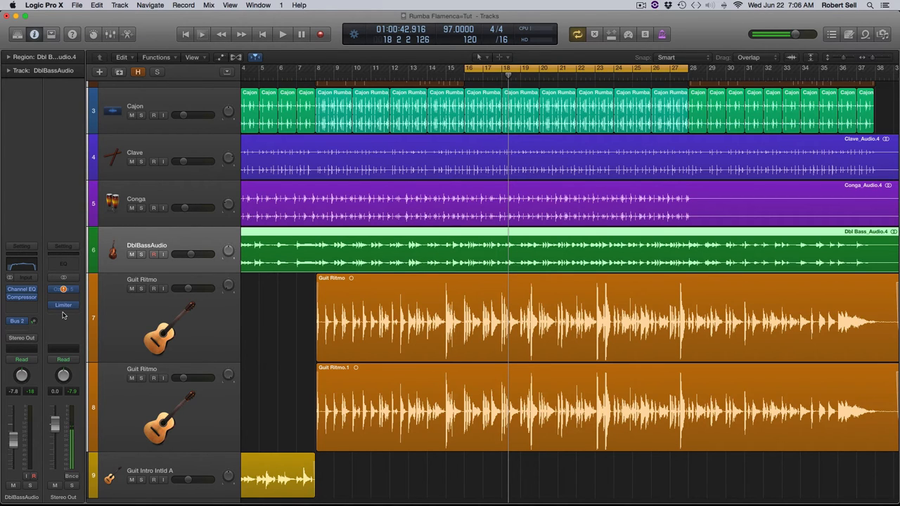
click(64, 290)
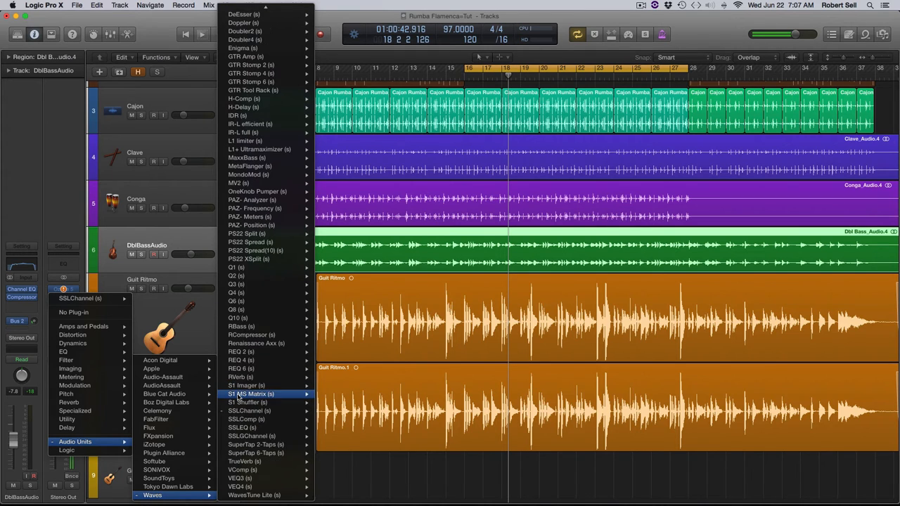
mouse_move(250, 411)
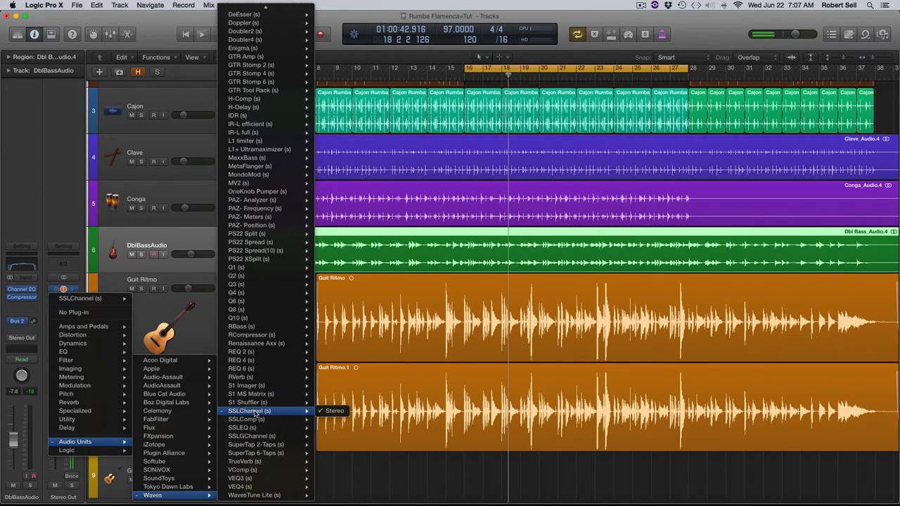
Load the Waves SSLComp stereo bus compressor on the Stereo Out insert
click(245, 419)
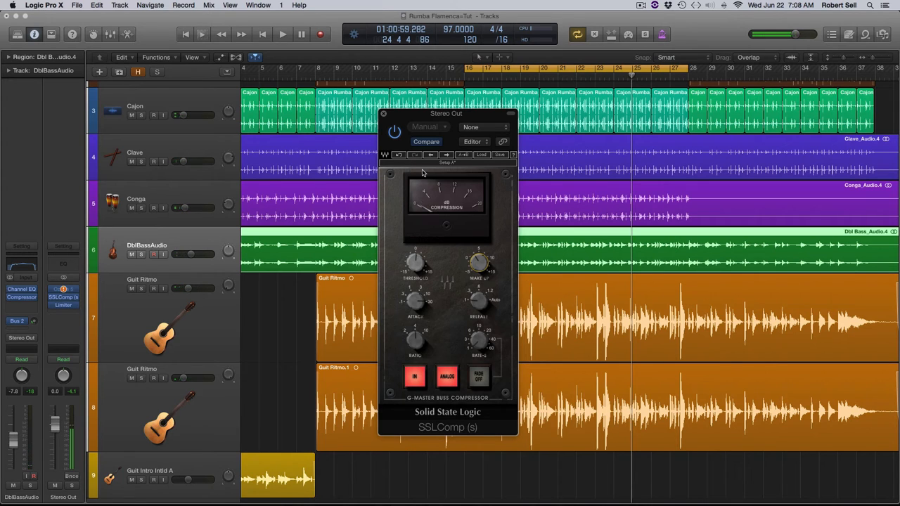
Close the SSLComp window to move on to the Mix Bus Limiter
click(383, 113)
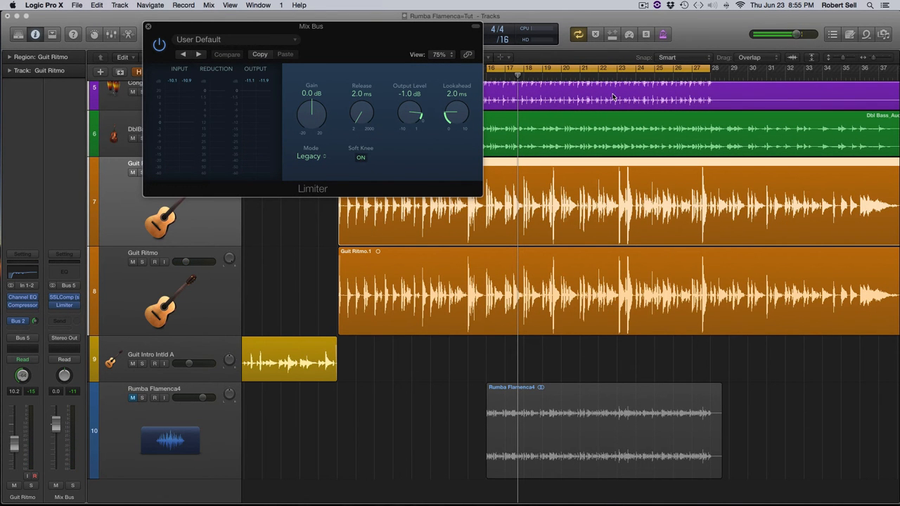
Raise the Mix Bus Limiter gain to +5.0 dB and close the Limiter window
click(599, 76)
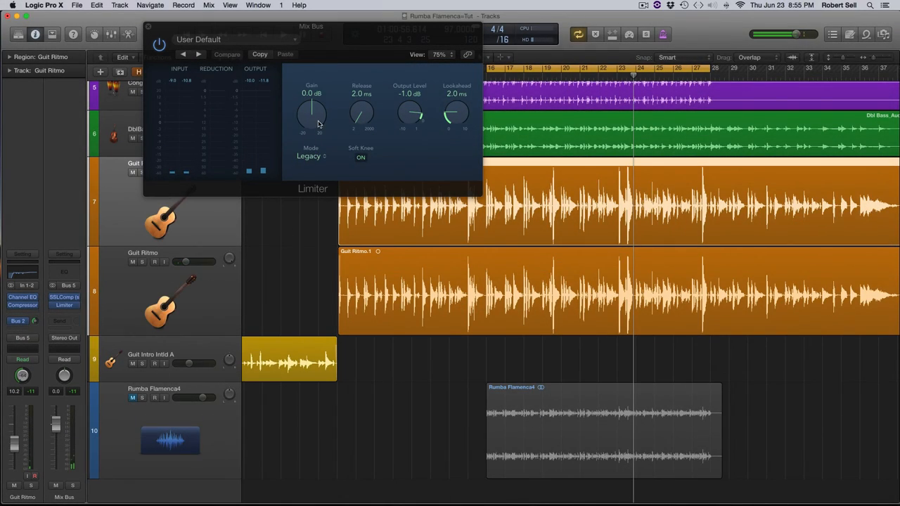
drag(311, 112, 316, 105)
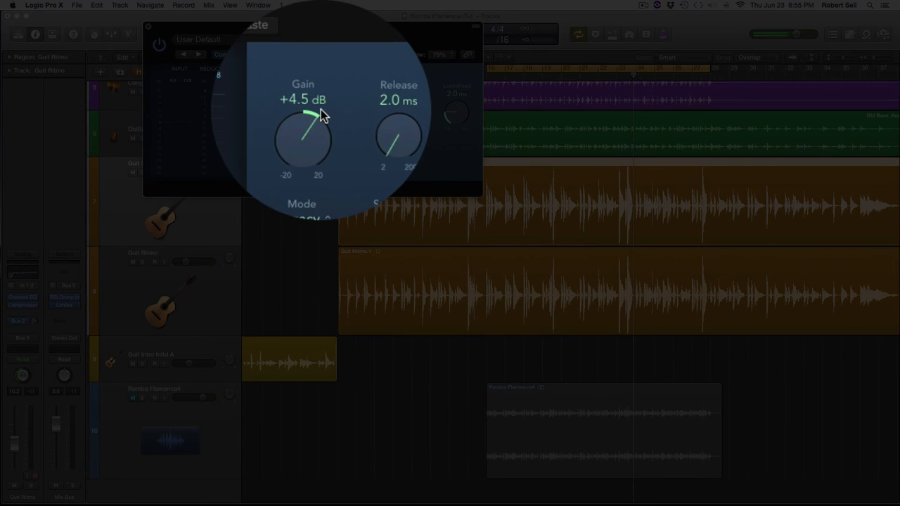
drag(311, 115, 312, 111)
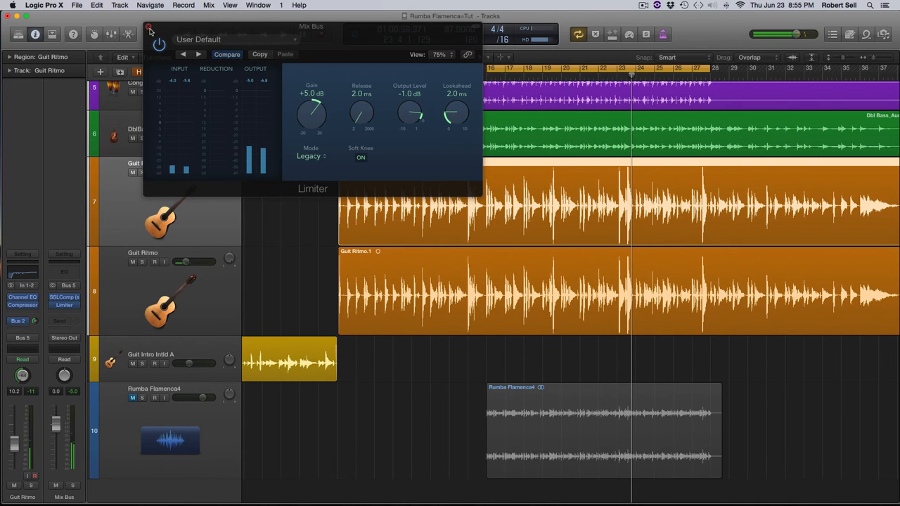
click(149, 28)
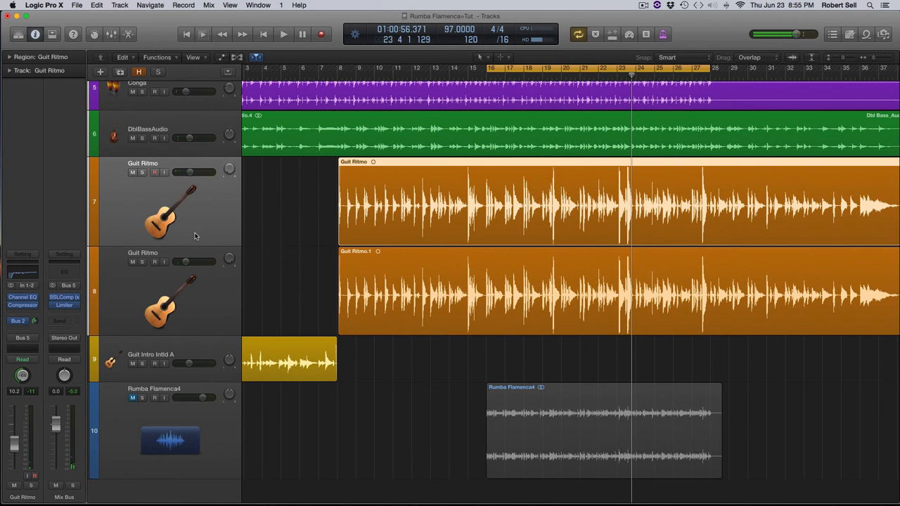
Lower the Guit Ritmo tracks' volume slider slightly and play back the mix to hear the change
click(284, 34)
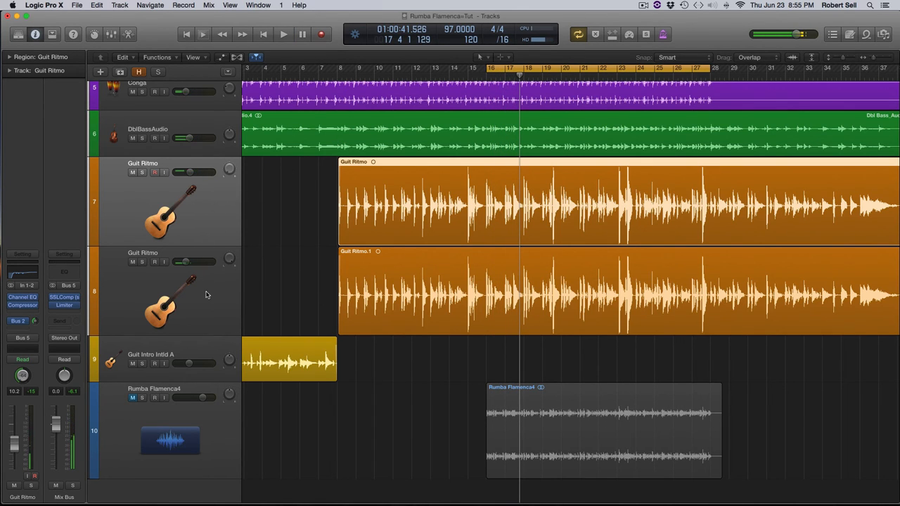
drag(208, 171, 190, 171)
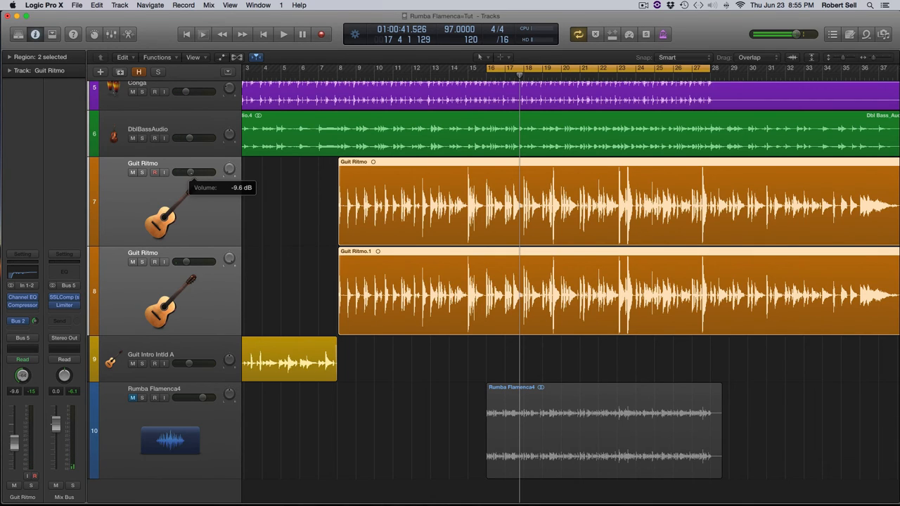
drag(190, 171, 195, 171)
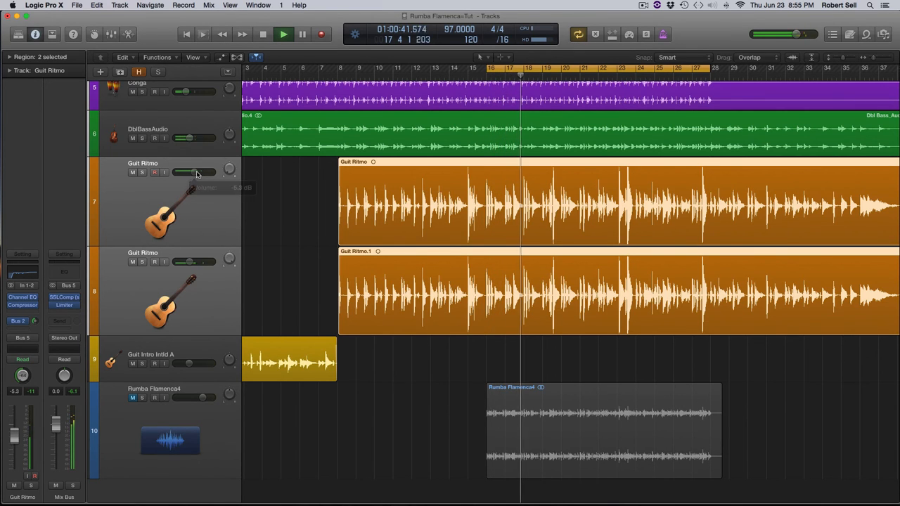
click(489, 67)
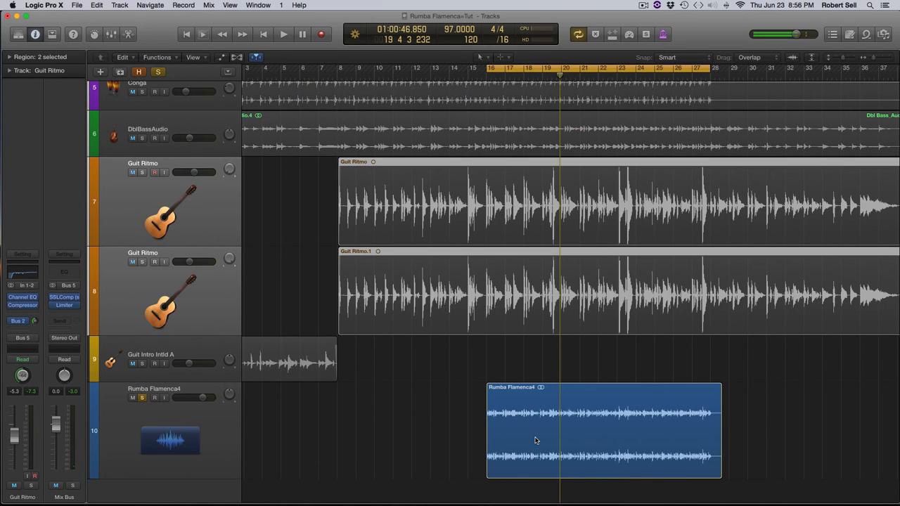
mouse_move(534, 441)
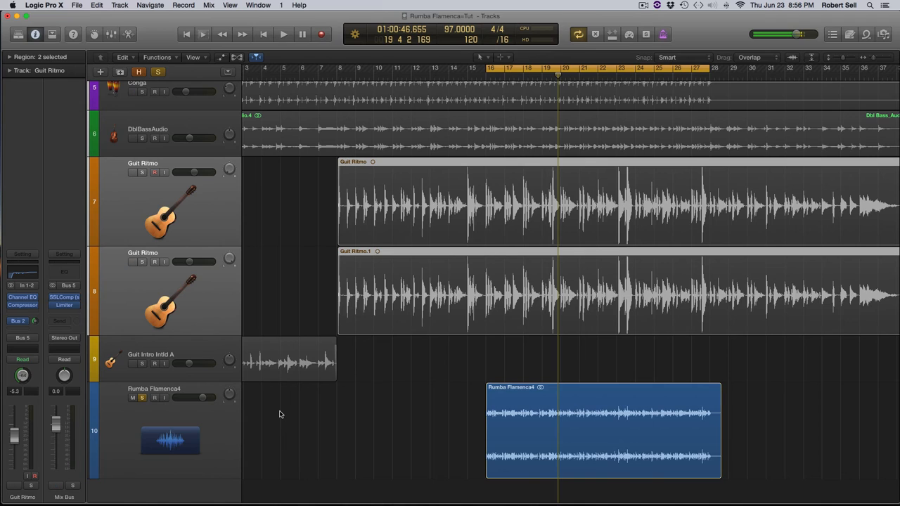
mouse_move(147, 404)
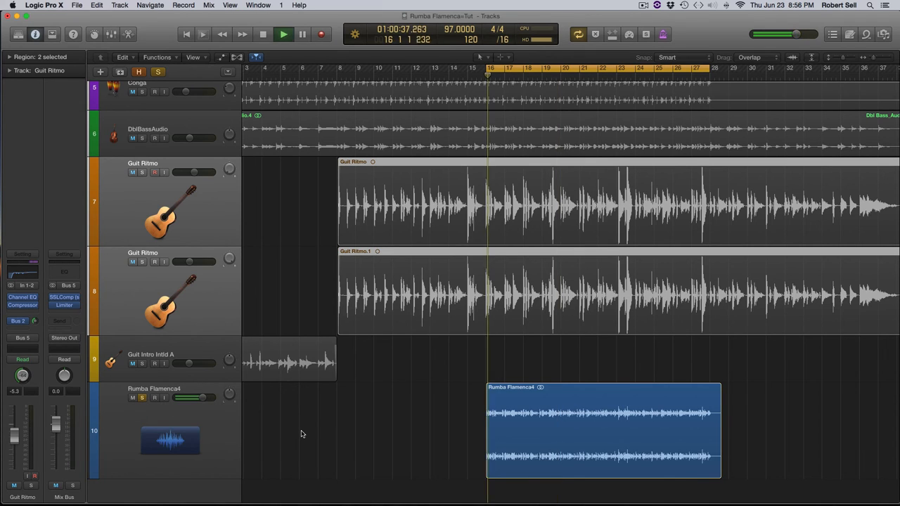
click(284, 34)
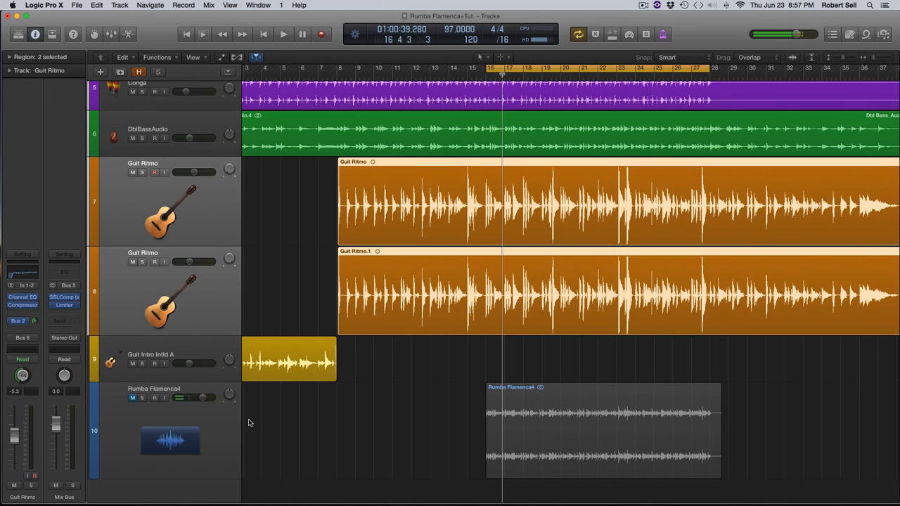
Solo the Rumba Flamenco4 original bounce during playback to compare it with the mix
click(284, 33)
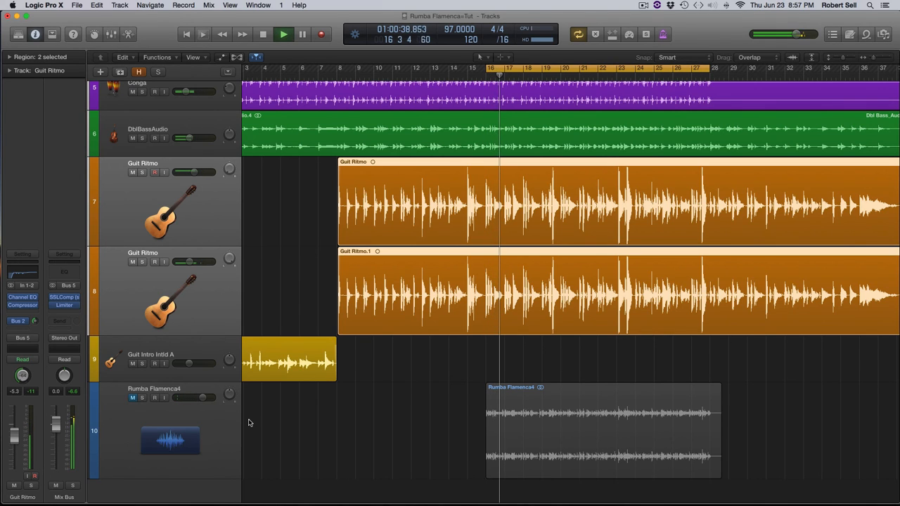
click(261, 34)
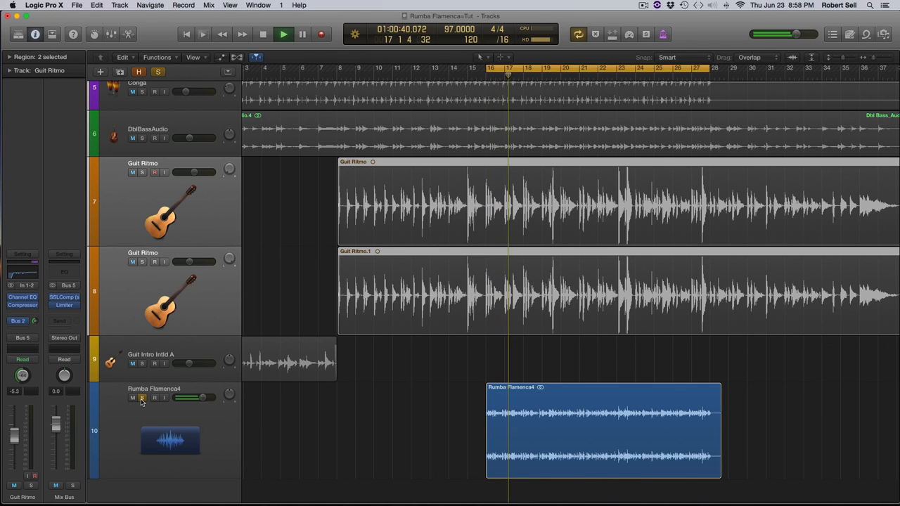
Unsolo Rumba Flamenco4 and restart the new mix from an earlier passage near bar 16
click(142, 399)
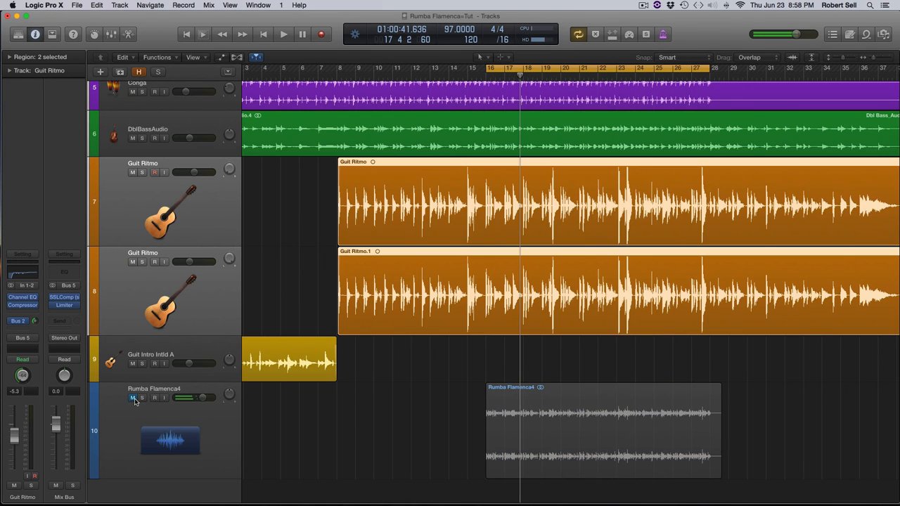
click(284, 34)
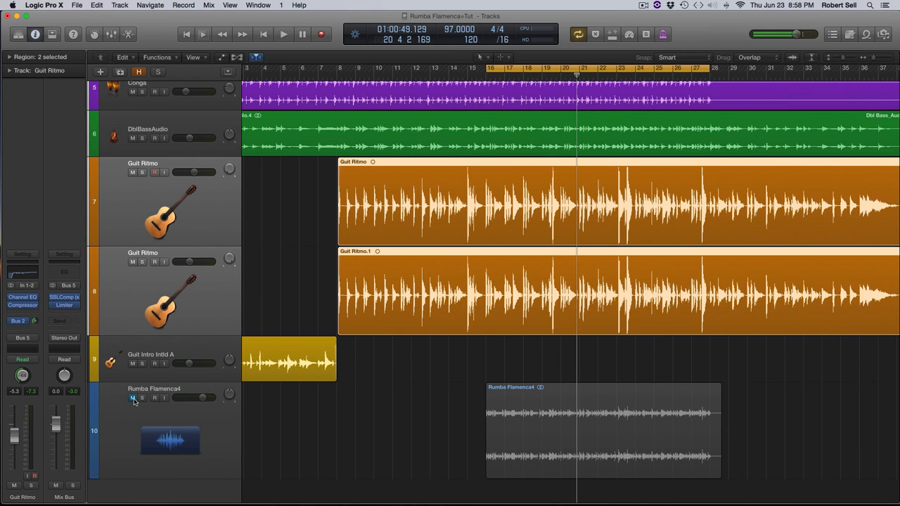
click(284, 34)
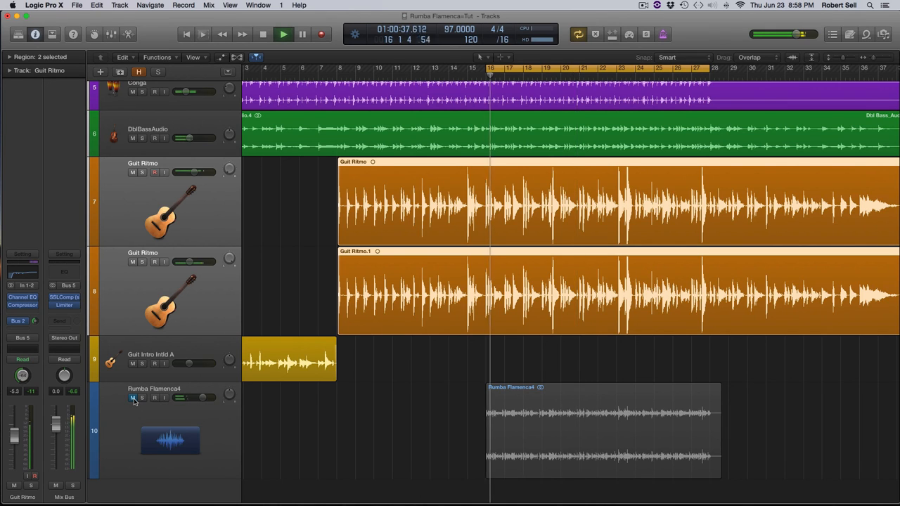